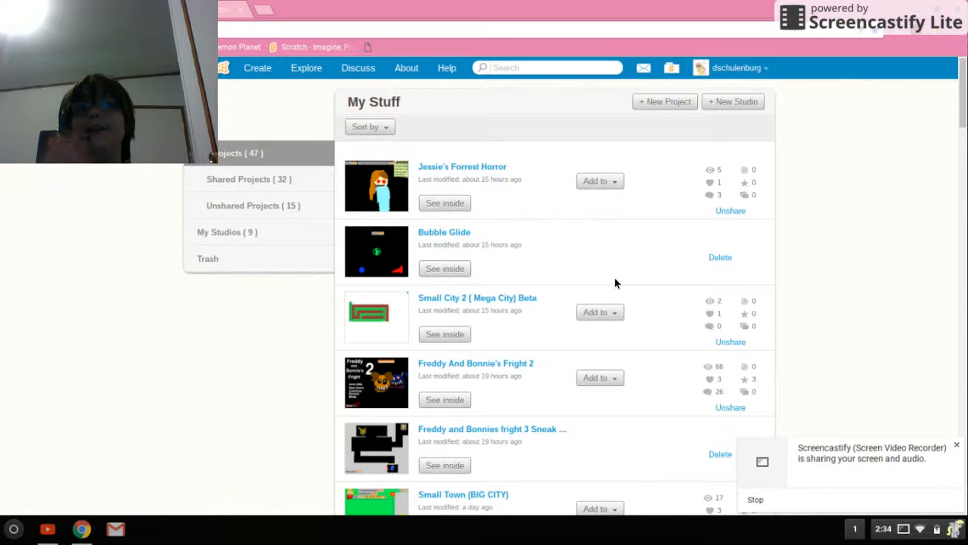
mouse_move(611, 410)
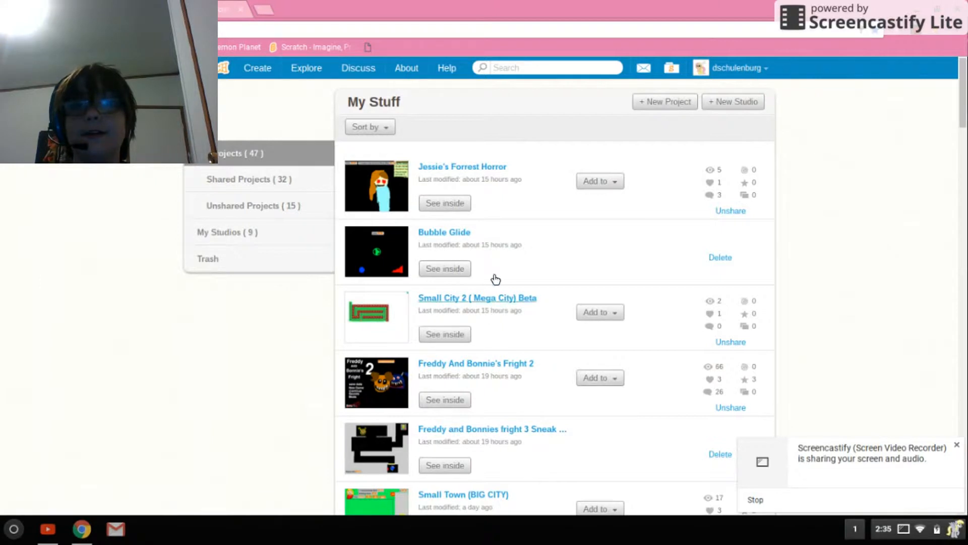
mouse_move(458, 390)
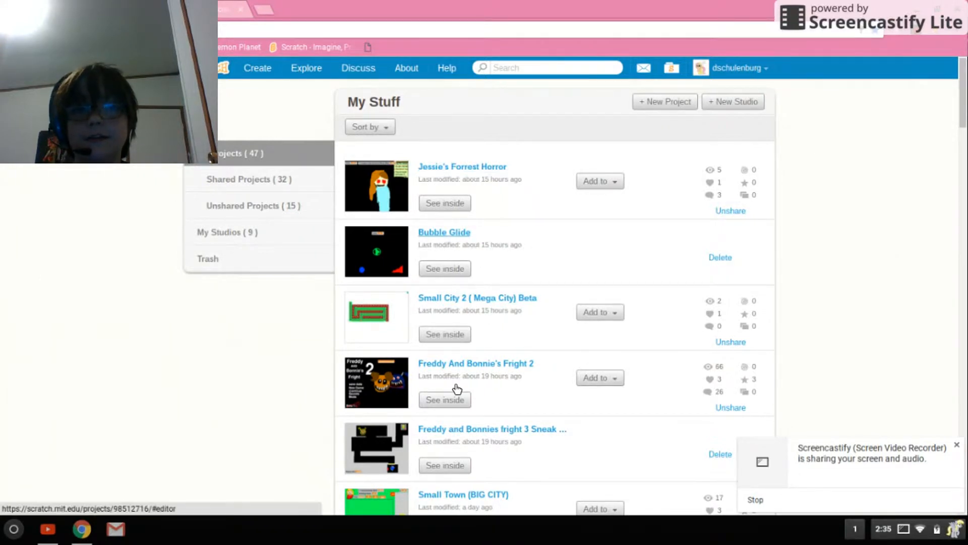
Step: Open the Freddy And Bonnie's Fright 2 project from the project list
scroll(down, 3)
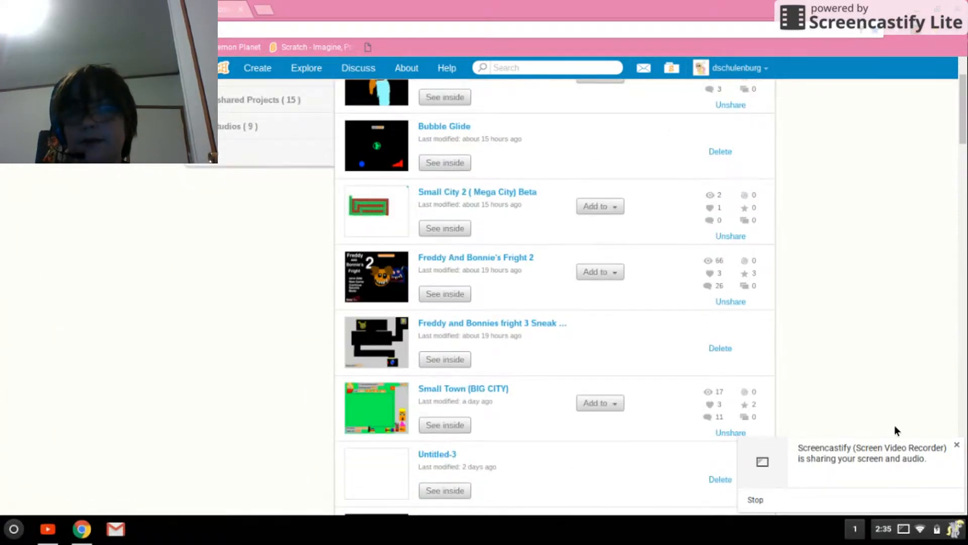
mouse_move(309, 224)
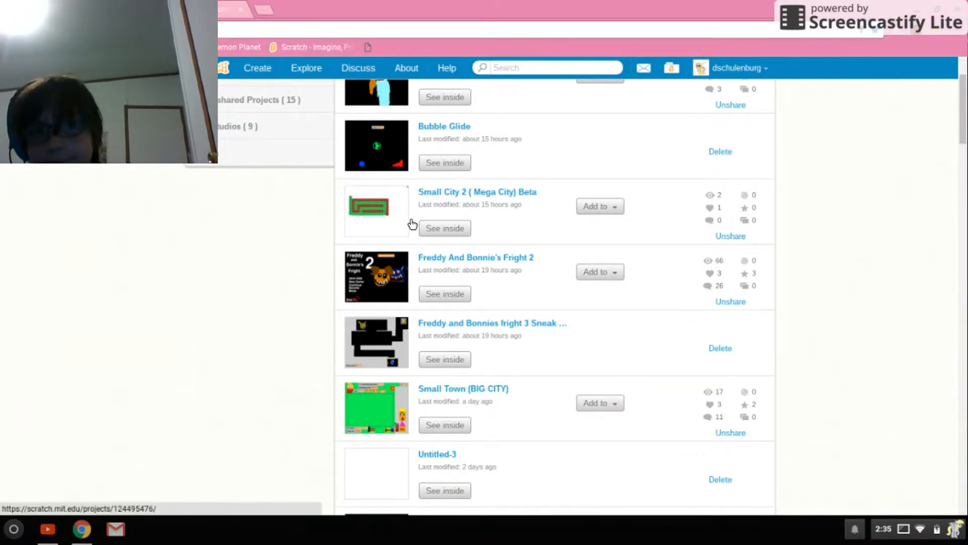
mouse_move(640, 312)
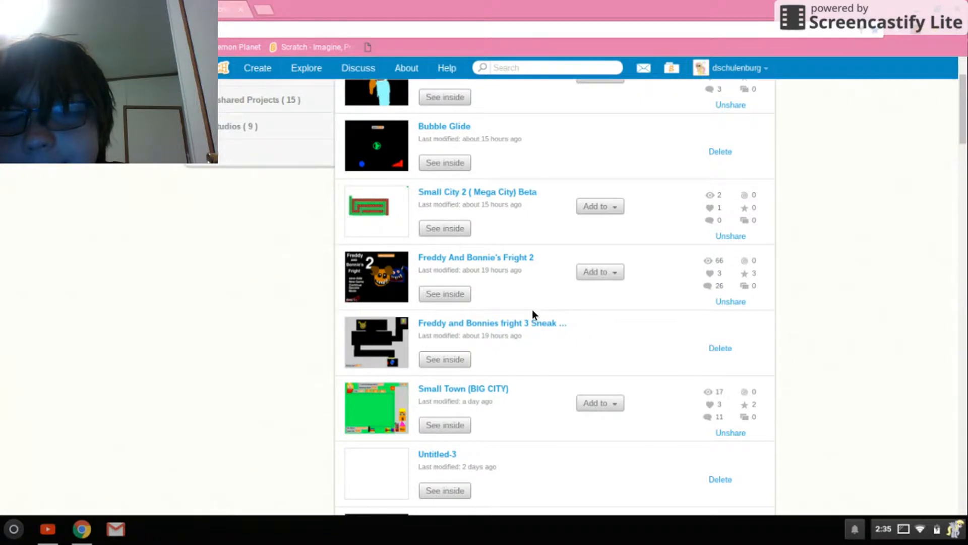
mouse_move(475, 257)
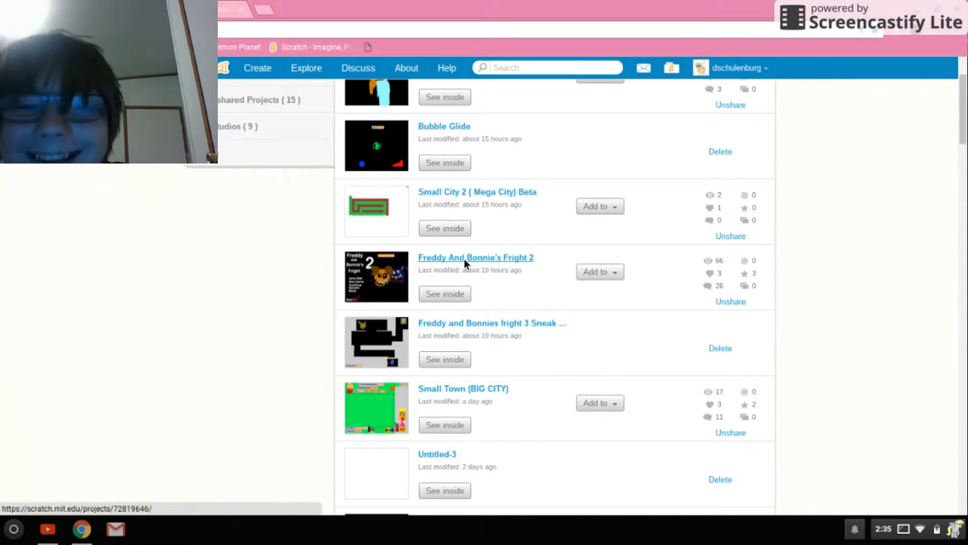
click(474, 257)
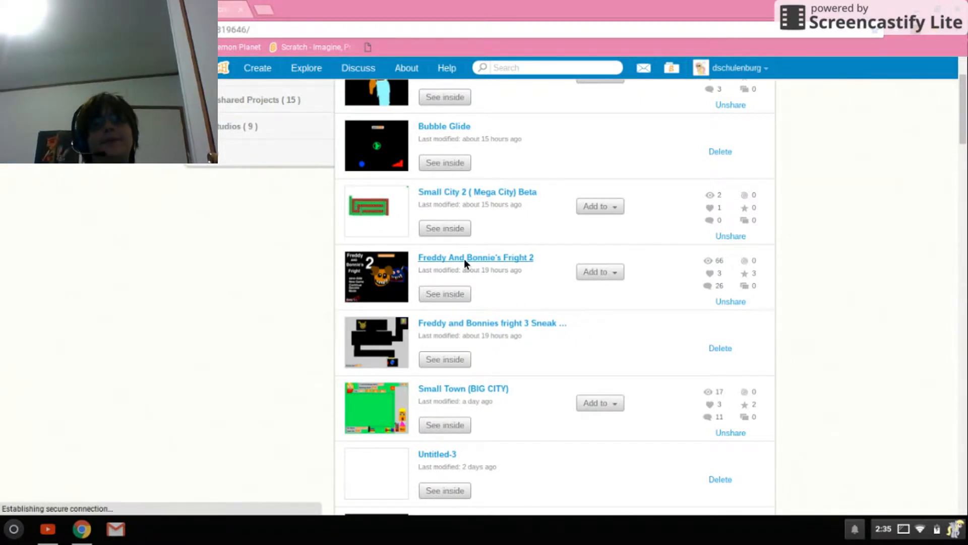
click(475, 257)
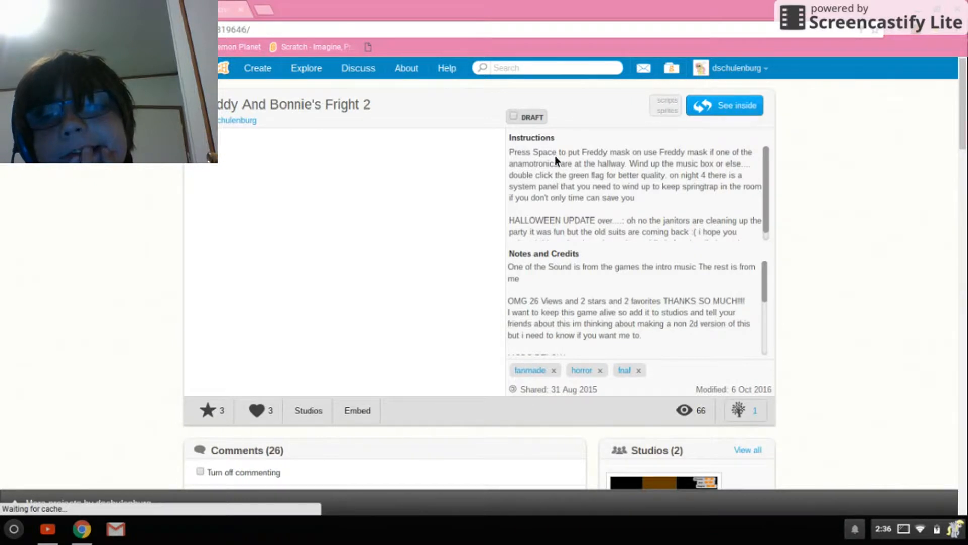
Step: Select the project's instructions text and show the game full screen
drag(509, 152, 738, 232)
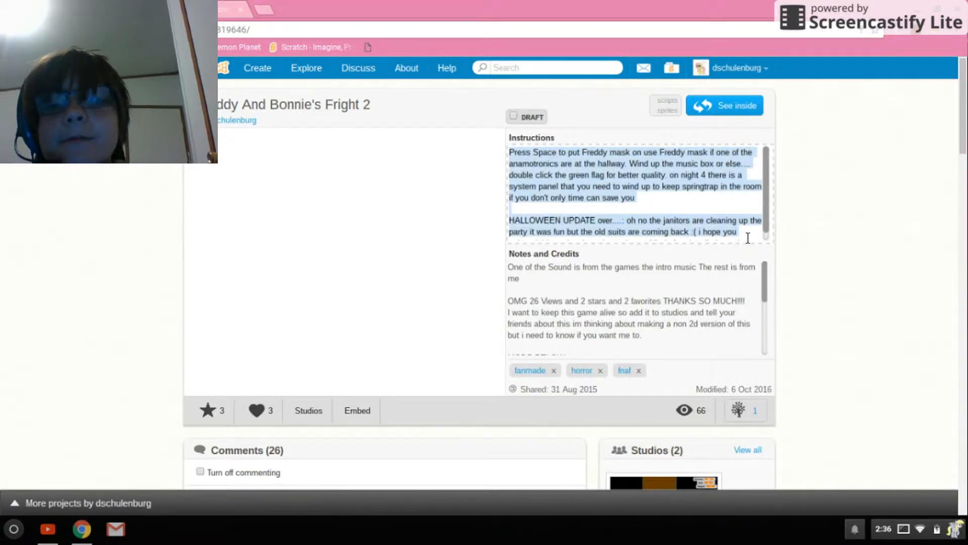
click(529, 151)
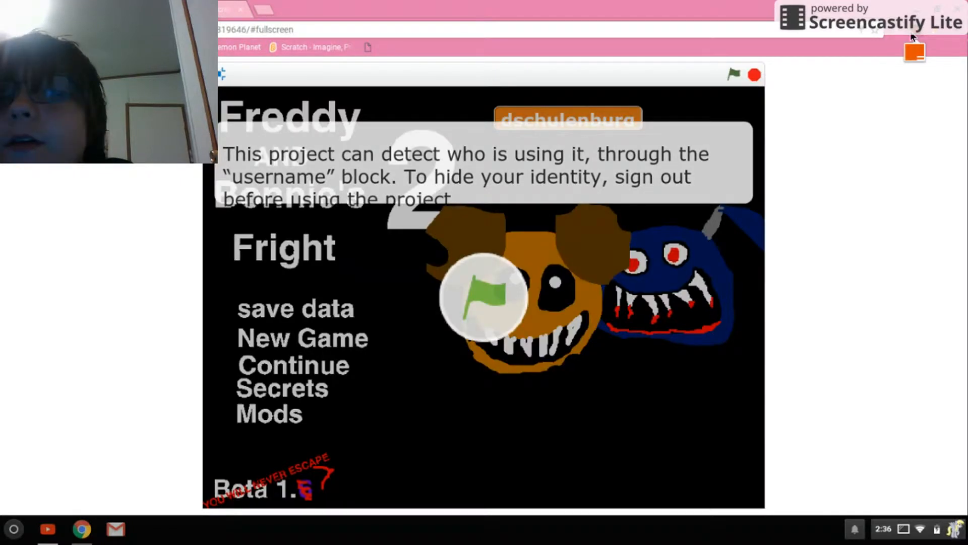
Step: Run the game with the green flag and choose New Game to begin night 1
click(914, 52)
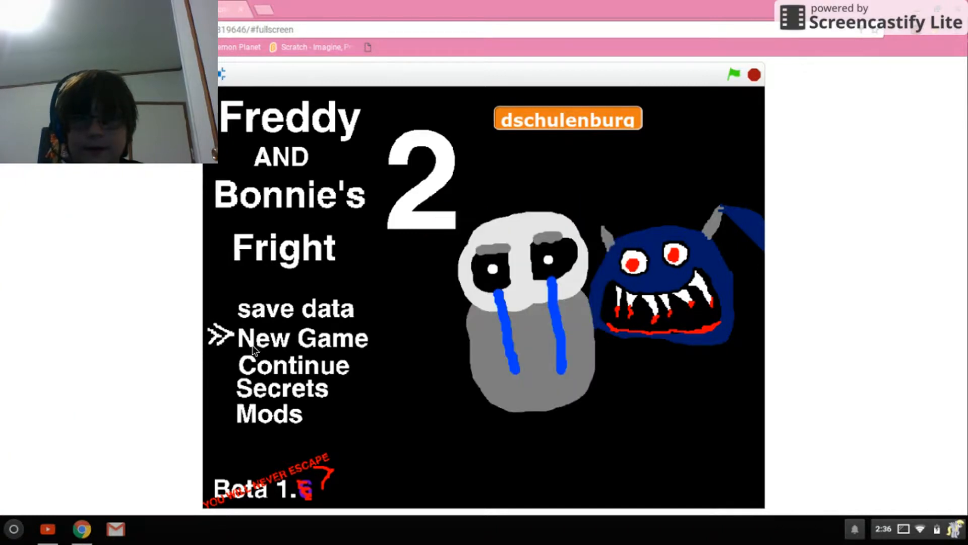
click(303, 338)
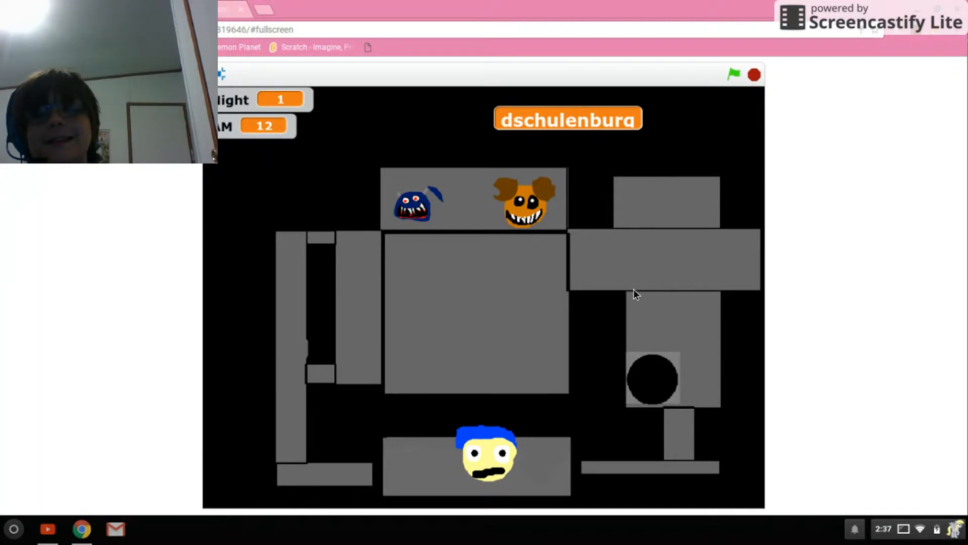
mouse_move(414, 241)
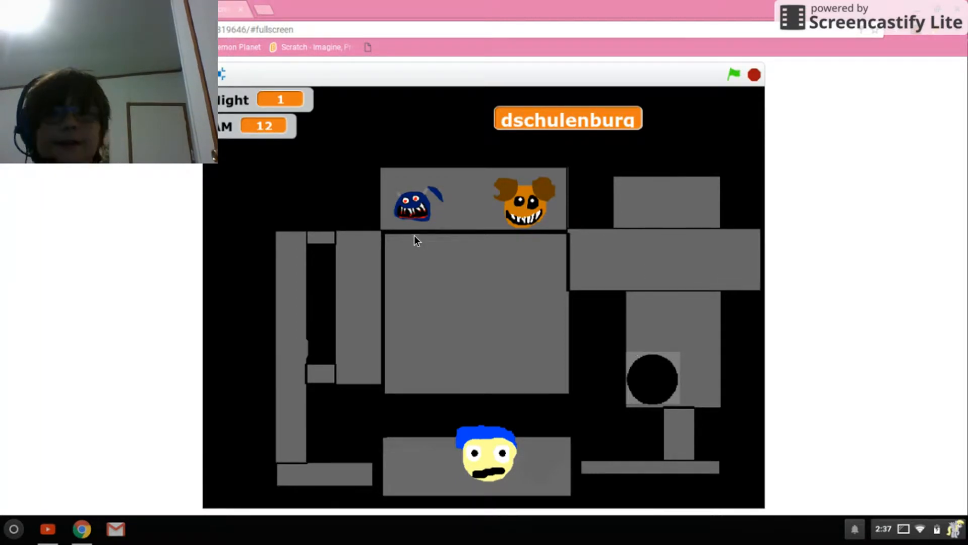
mouse_move(567, 290)
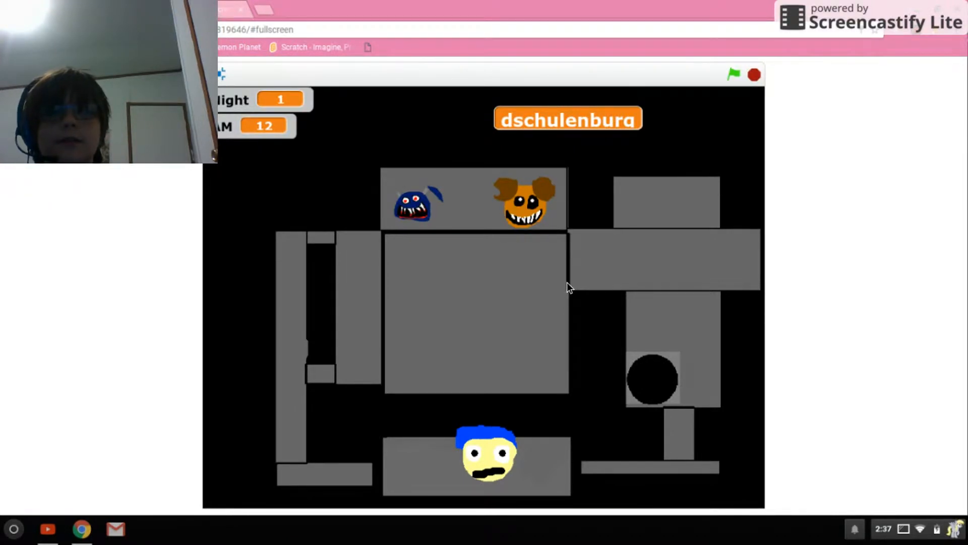
mouse_move(430, 227)
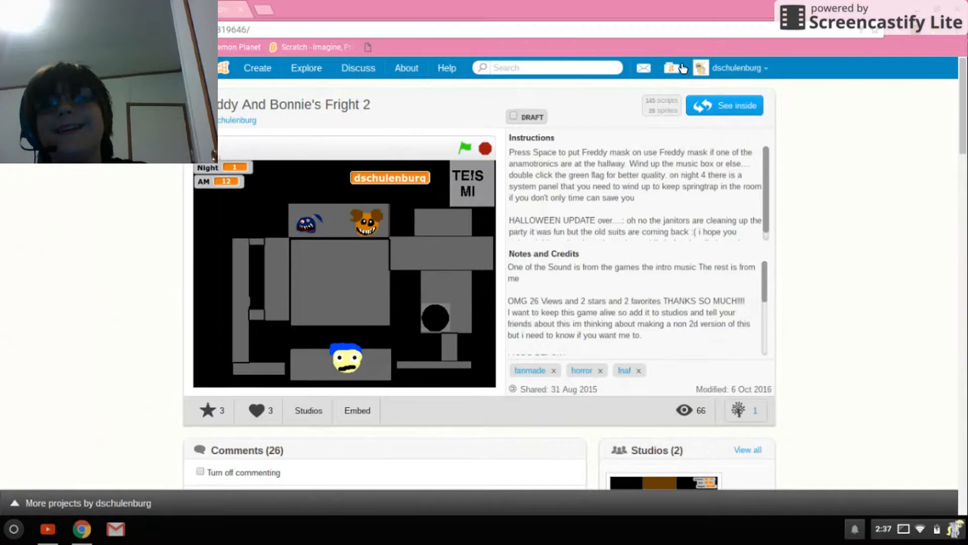
Step: Go to the My Stuff page listing the user's projects
click(671, 68)
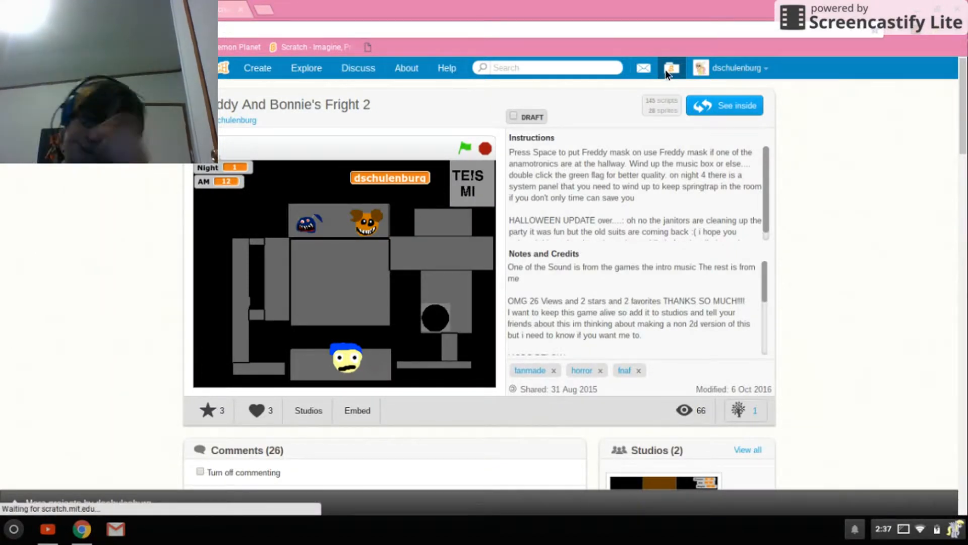
click(672, 68)
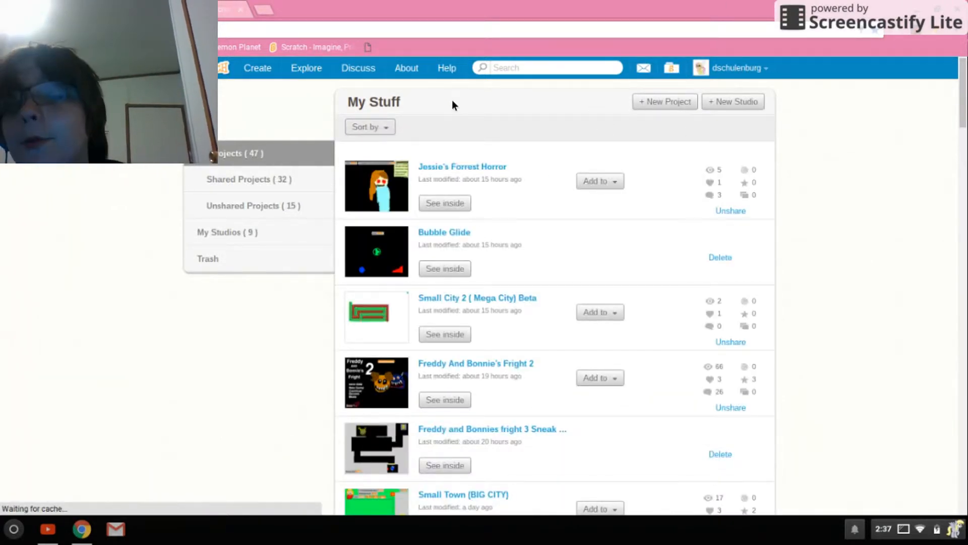
mouse_move(527, 127)
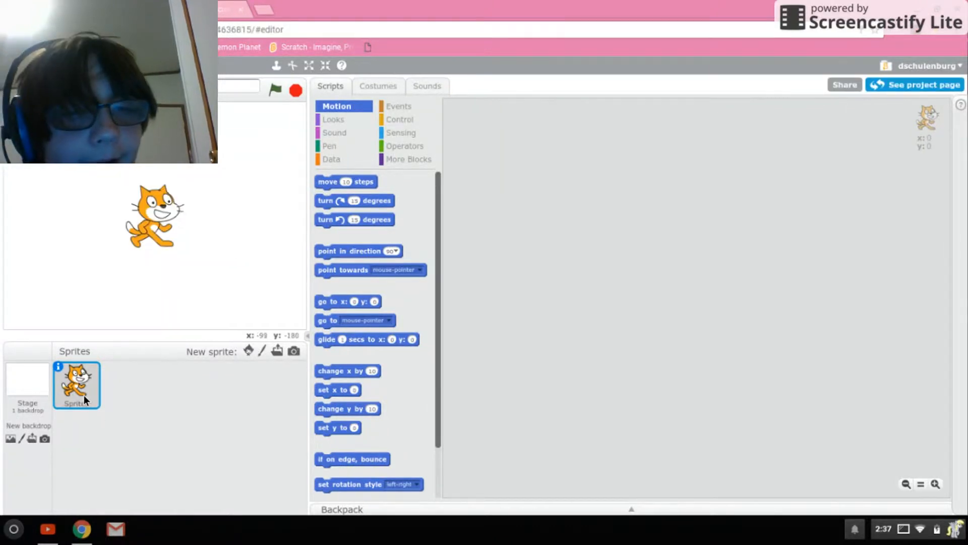
Step: Delete the default cat sprite and start painting a brand-new sprite
right_click(76, 383)
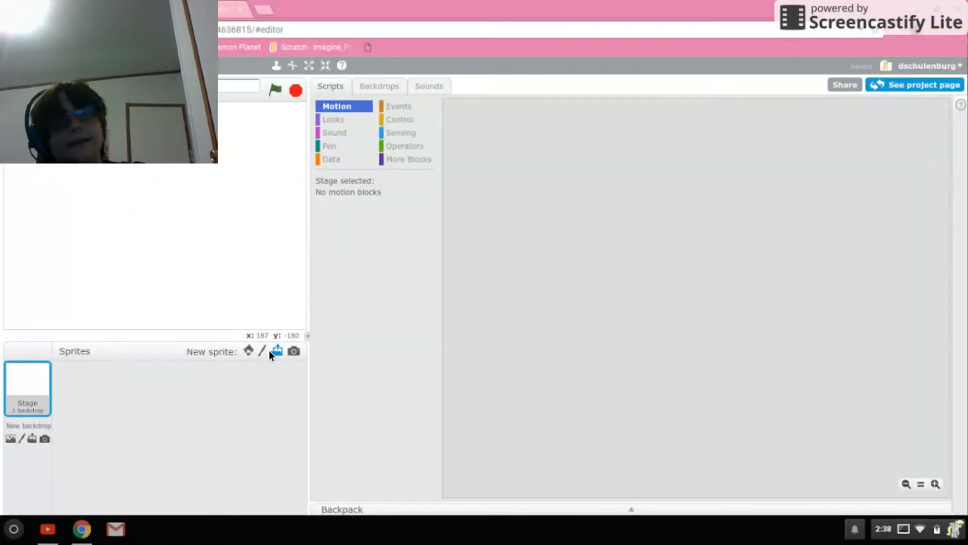
click(262, 351)
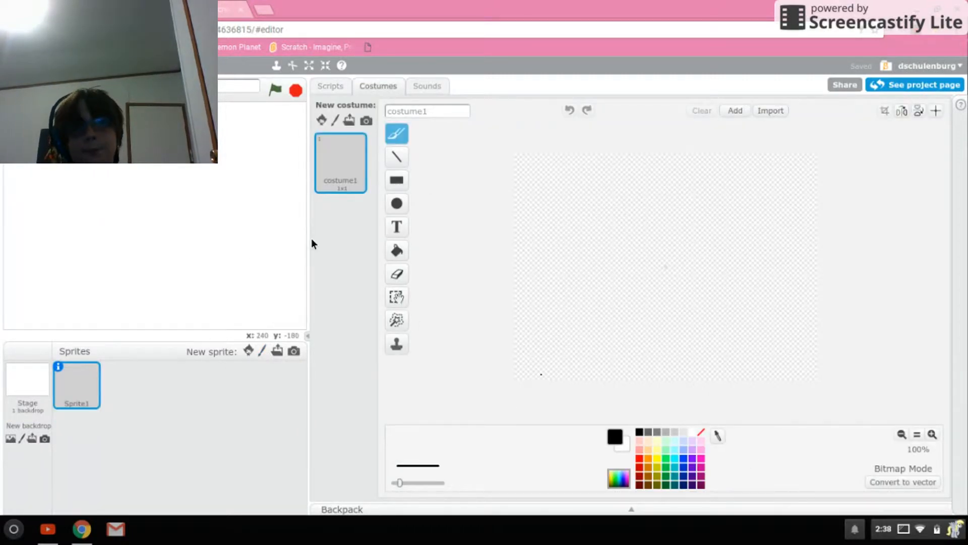
Step: Zoom the costume canvas in and draw the yellow character with a red shape beside it
click(931, 434)
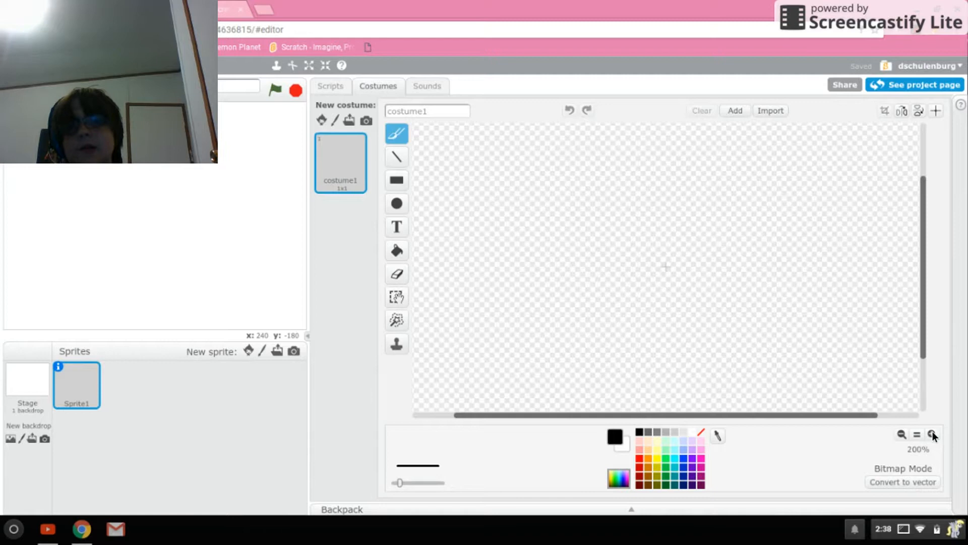
click(933, 433)
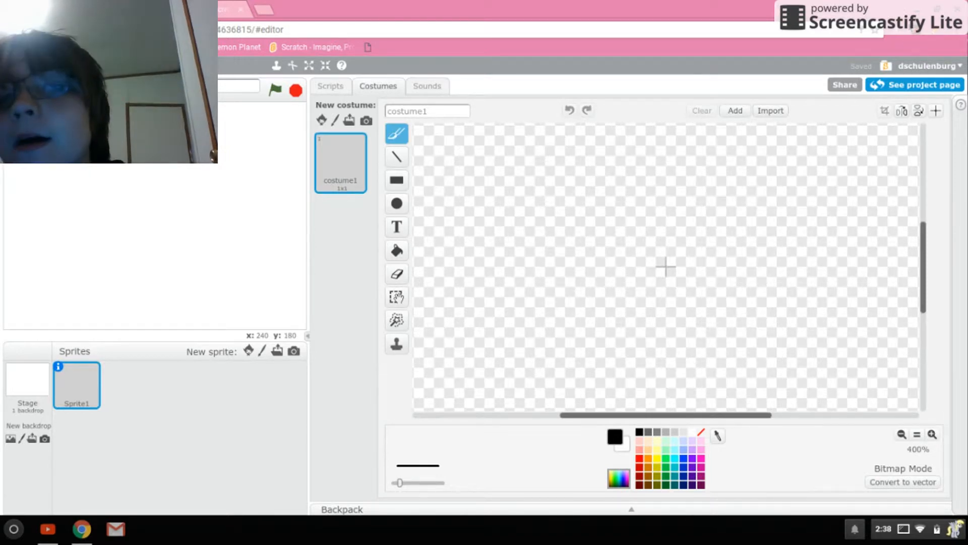
click(819, 203)
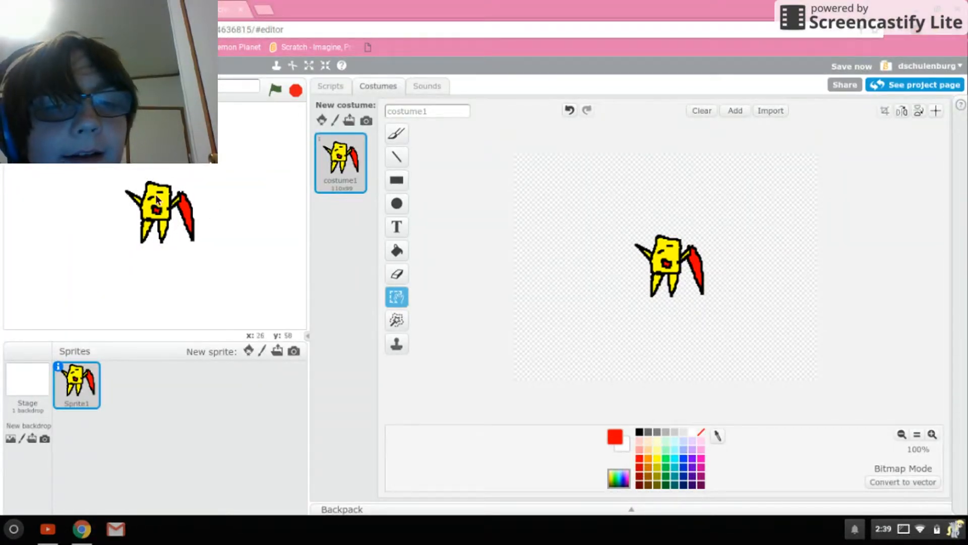
mouse_move(164, 200)
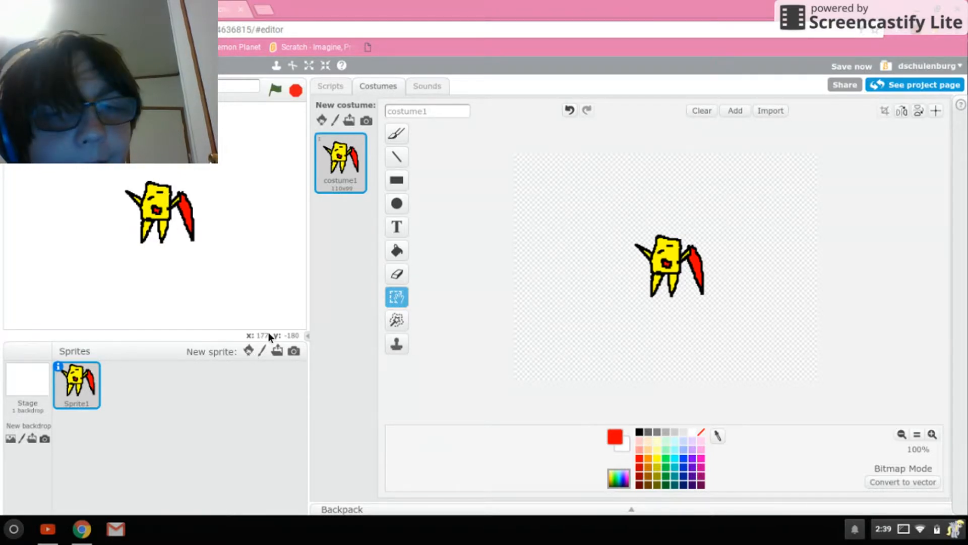
Step: Fill the stage backdrop solid black using the fill tool
click(330, 86)
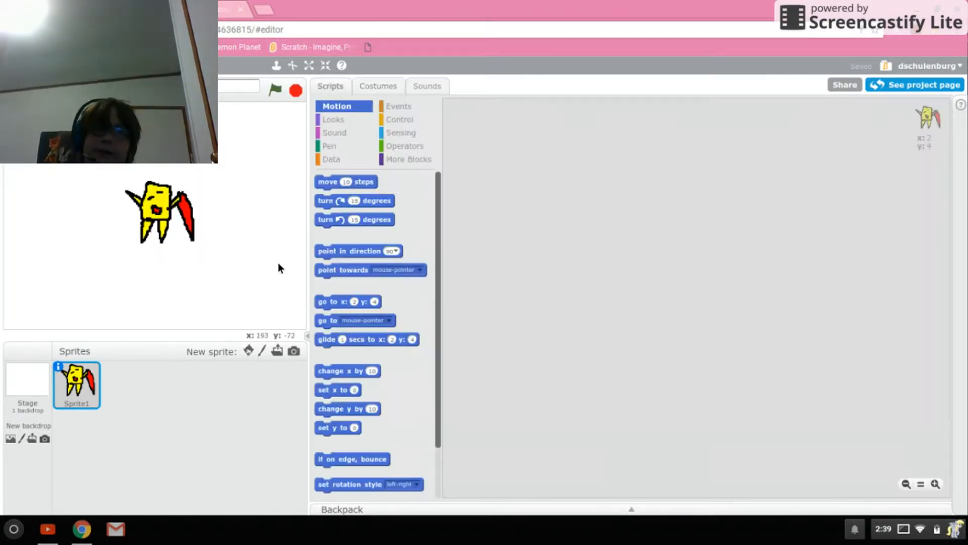
click(27, 383)
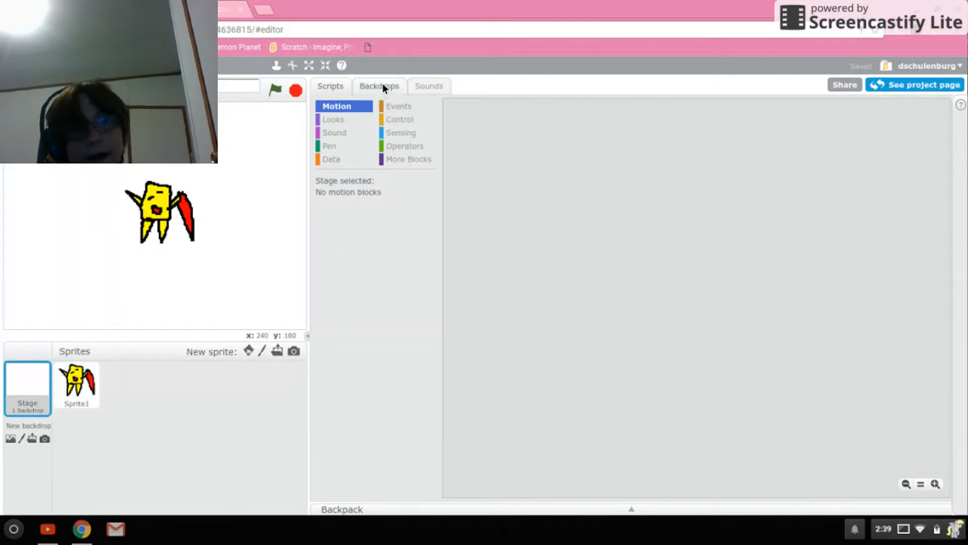
click(378, 86)
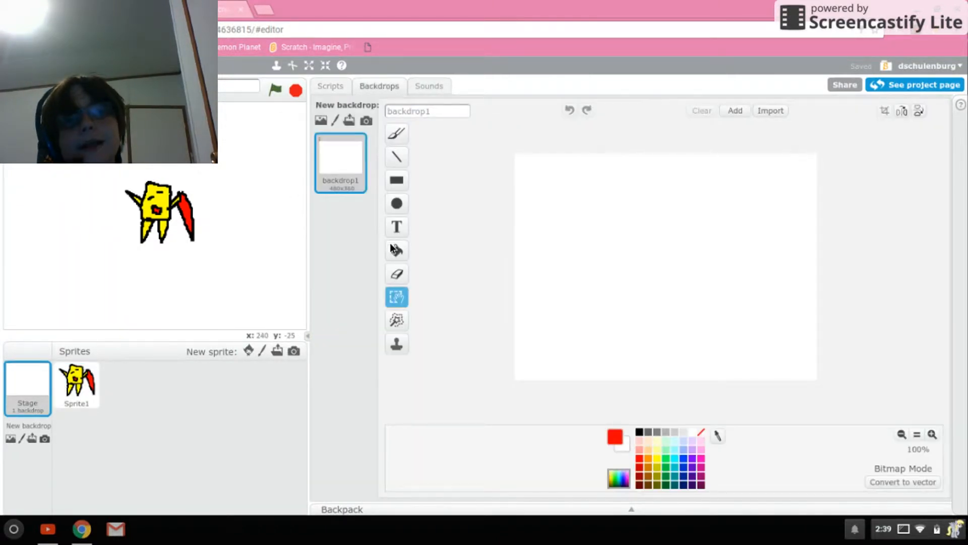
click(397, 250)
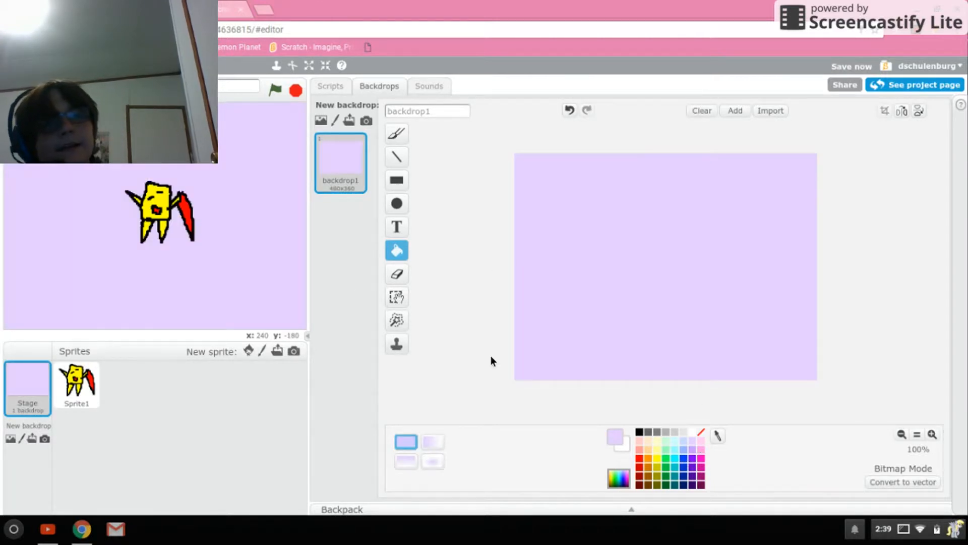
click(640, 432)
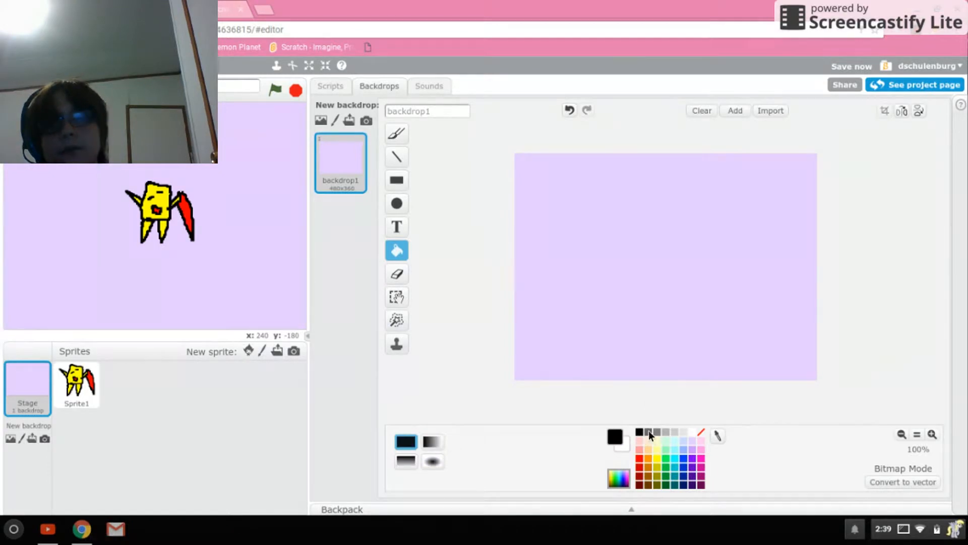
click(648, 320)
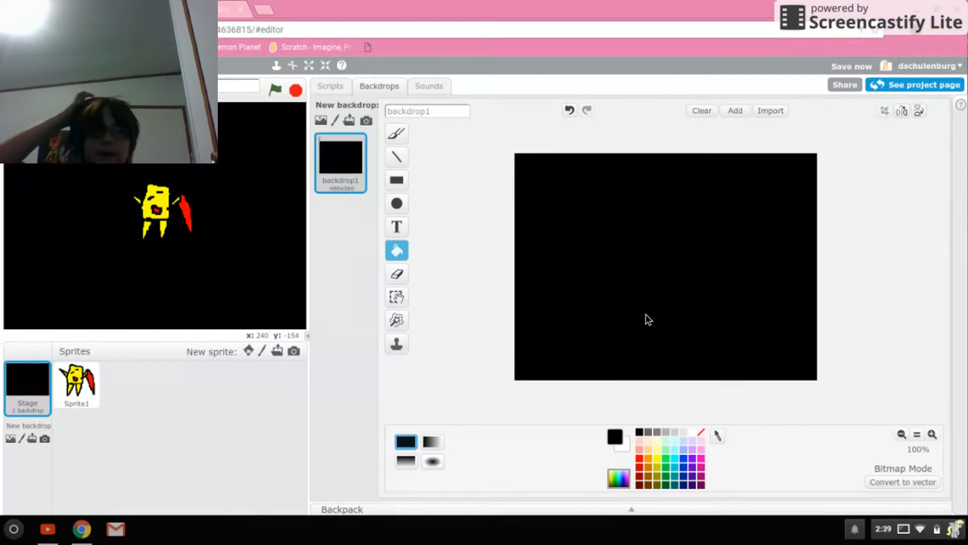
mouse_move(136, 218)
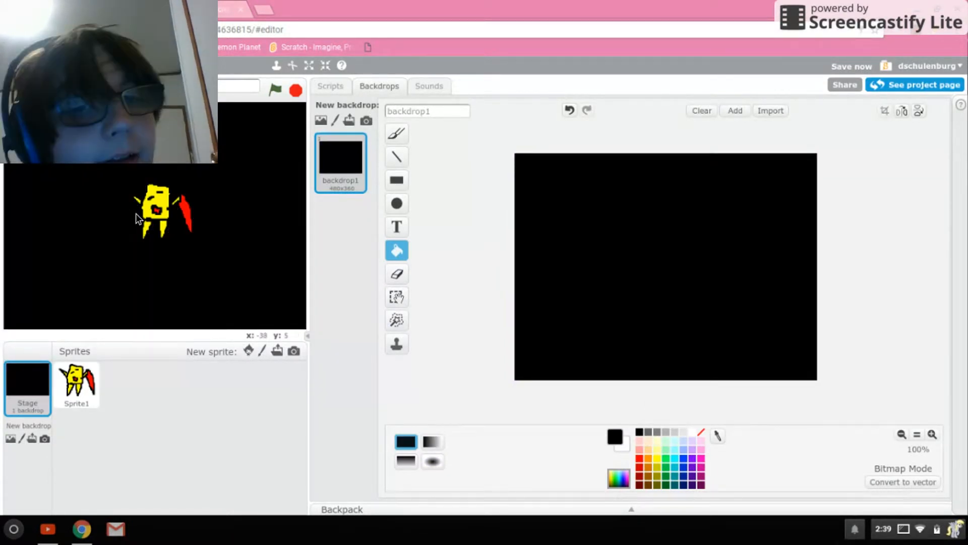
Step: Select Sprite1 to bring up its costume for editing
click(77, 383)
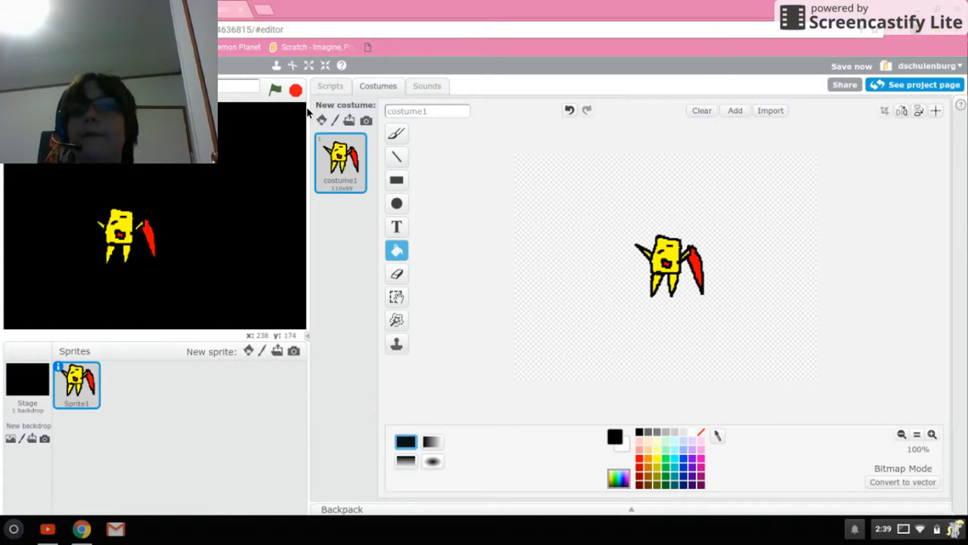
mouse_move(901, 51)
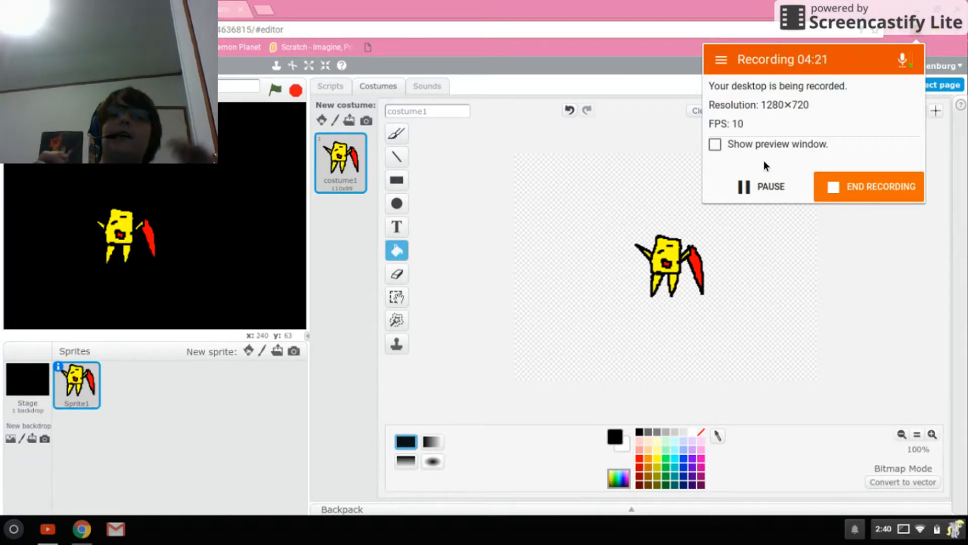
Step: Switch to Sprite1's script workspace and show the Events blocks
click(397, 203)
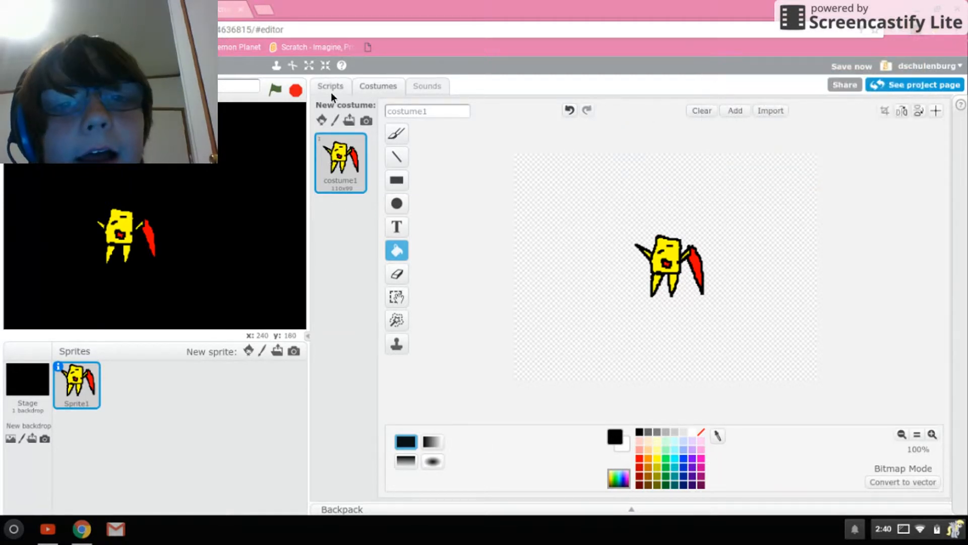
click(330, 86)
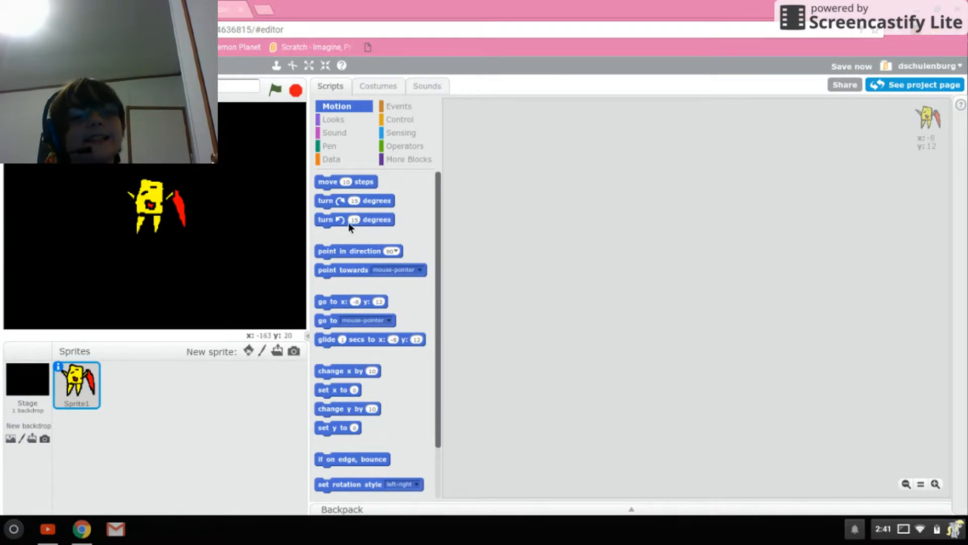
mouse_move(424, 198)
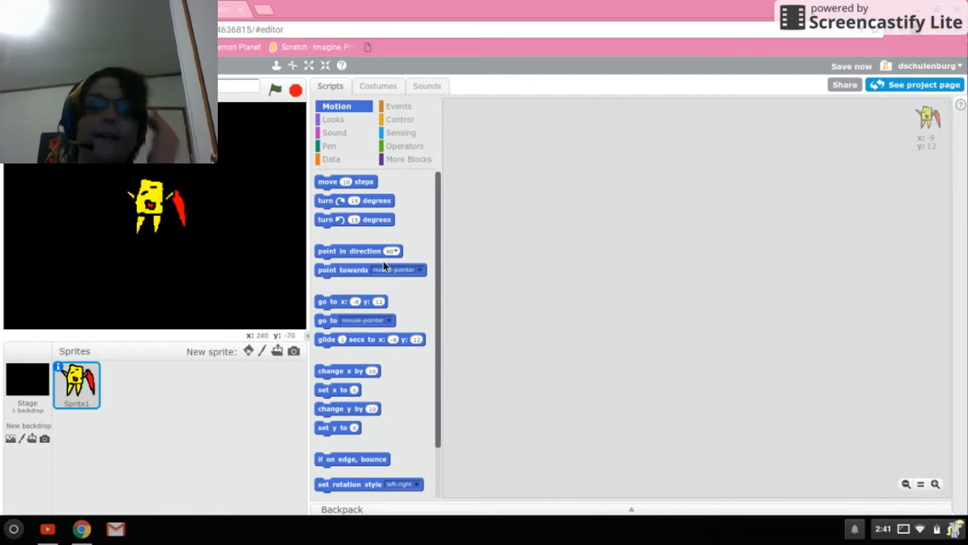
click(400, 106)
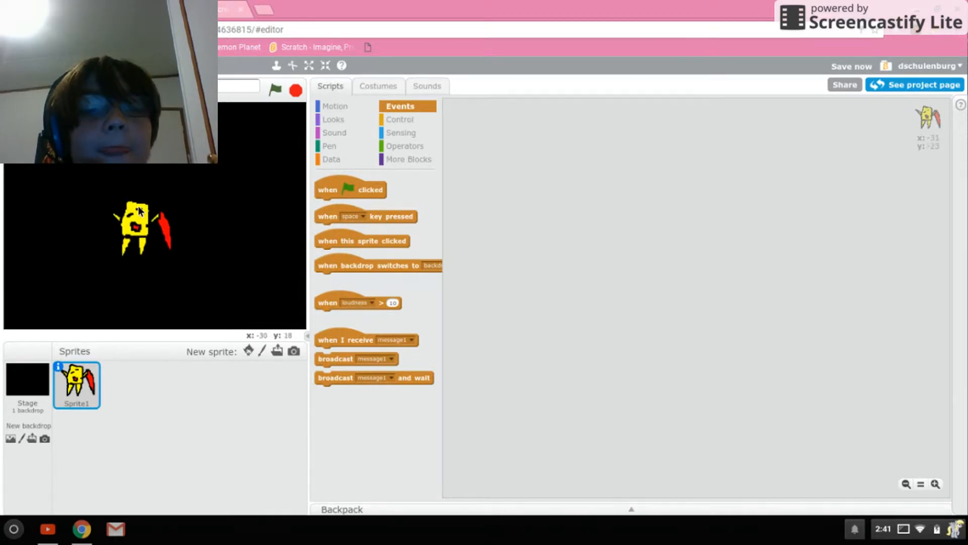
Step: Reposition Sprite1 on the black stage
drag(138, 225, 198, 241)
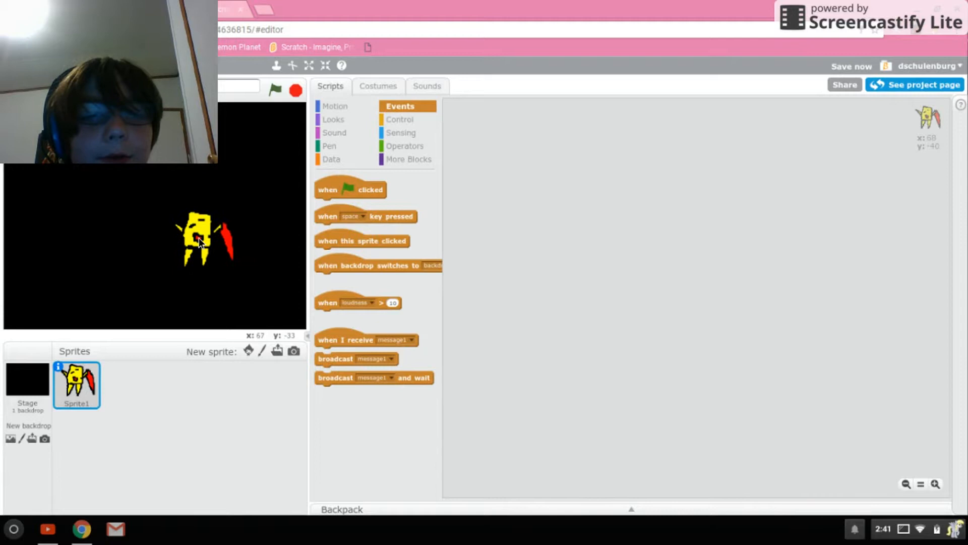
drag(196, 240, 172, 232)
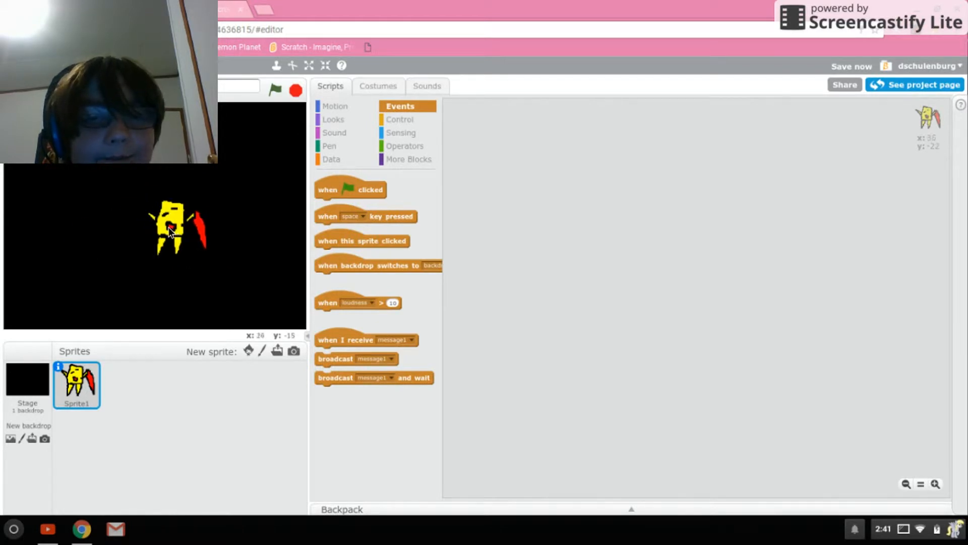
drag(175, 225, 142, 207)
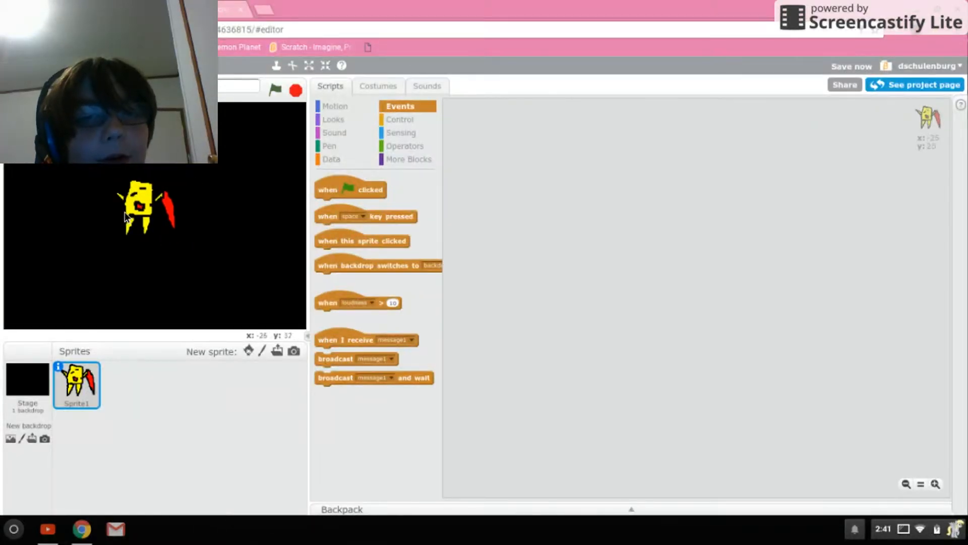
drag(137, 207, 186, 225)
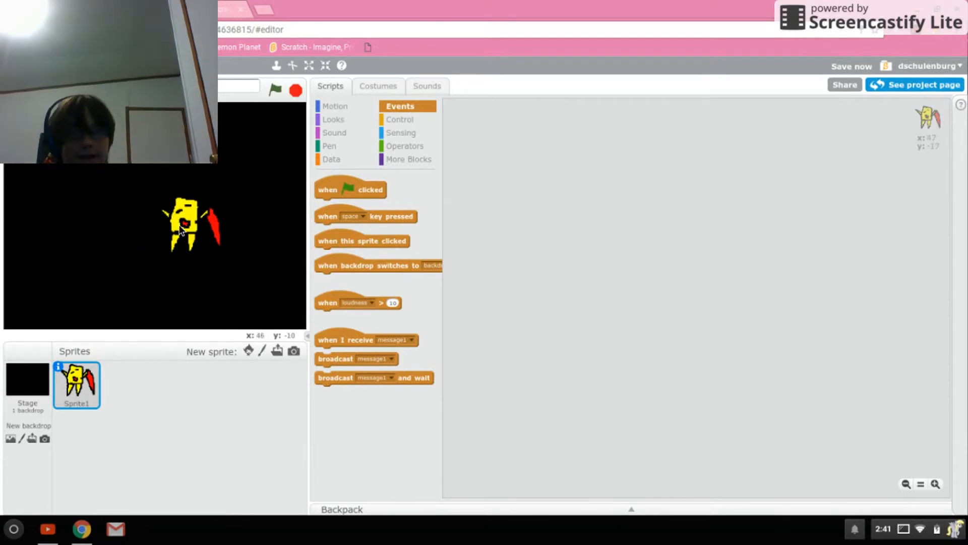
drag(182, 218, 167, 210)
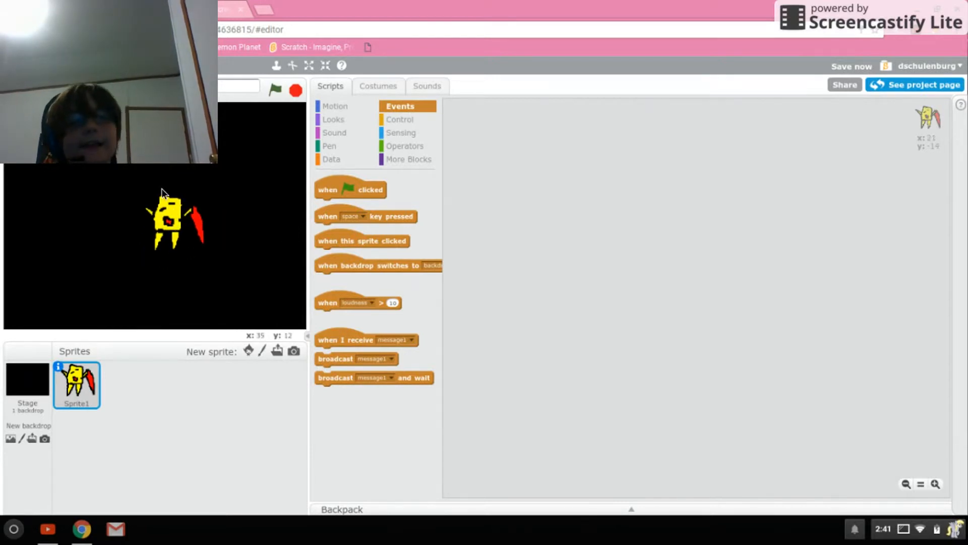
Step: Start a script with 'when flag clicked', 'hide', and a 'go to x:y:' block
drag(350, 190, 524, 180)
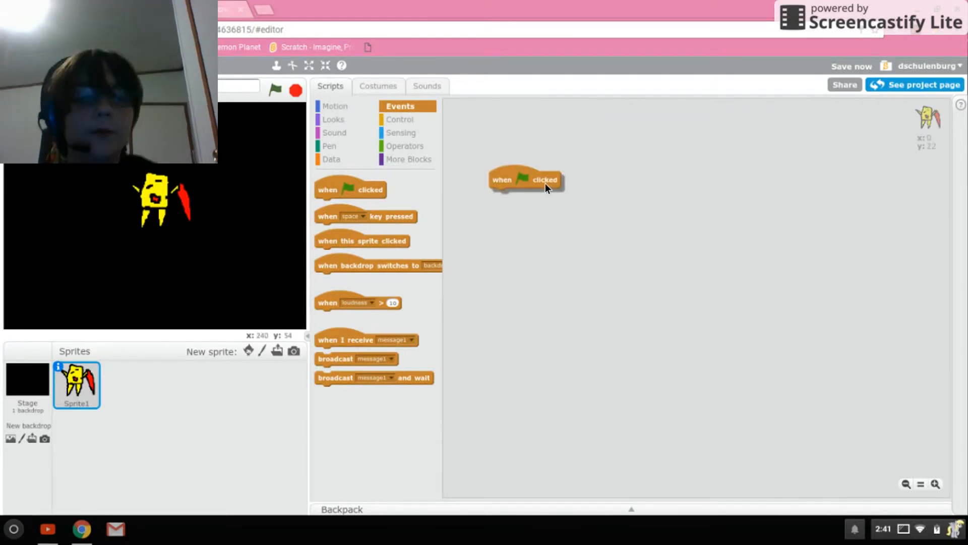
click(334, 119)
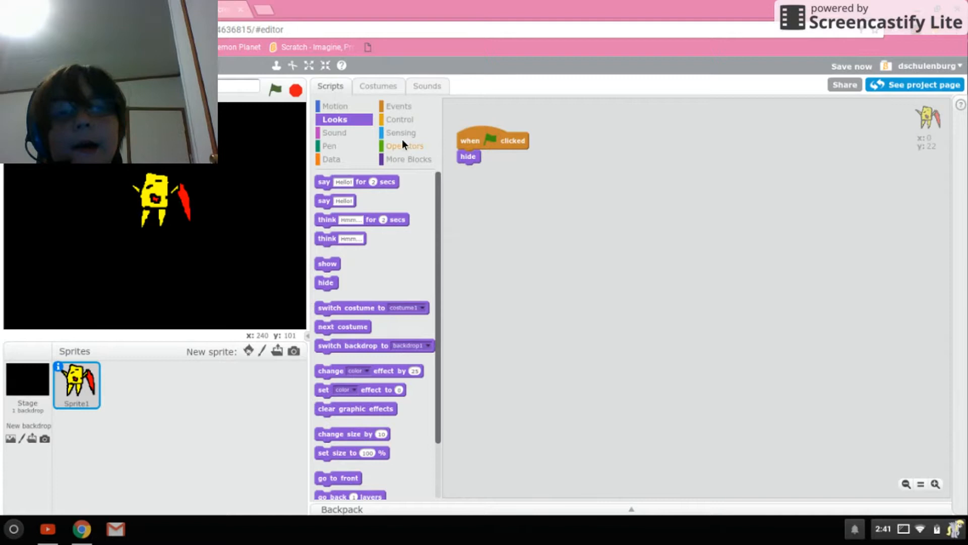
mouse_move(273, 154)
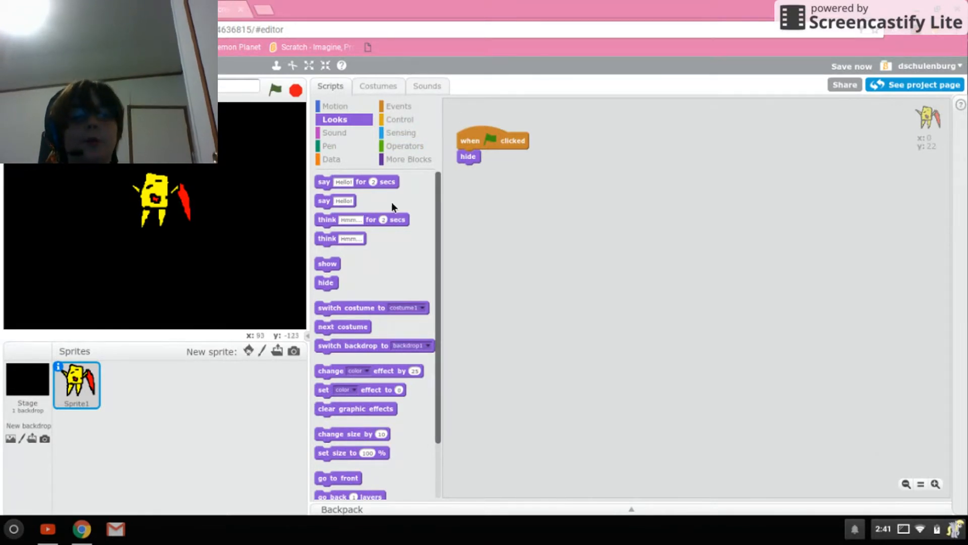
mouse_move(387, 275)
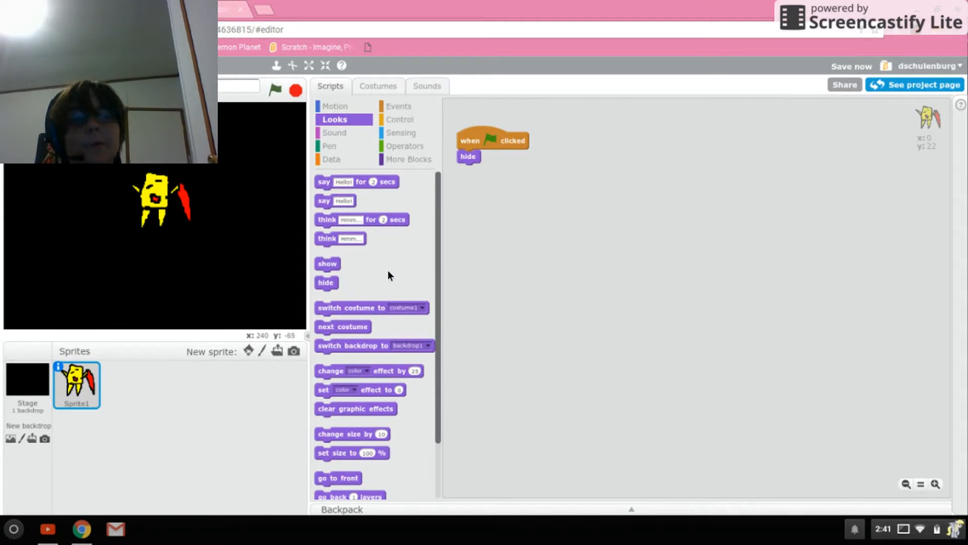
click(337, 106)
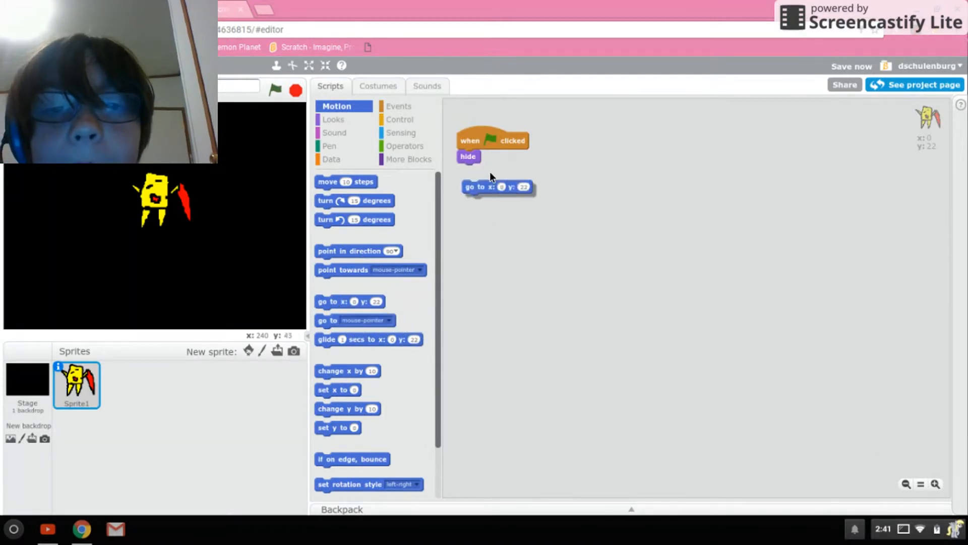
click(406, 146)
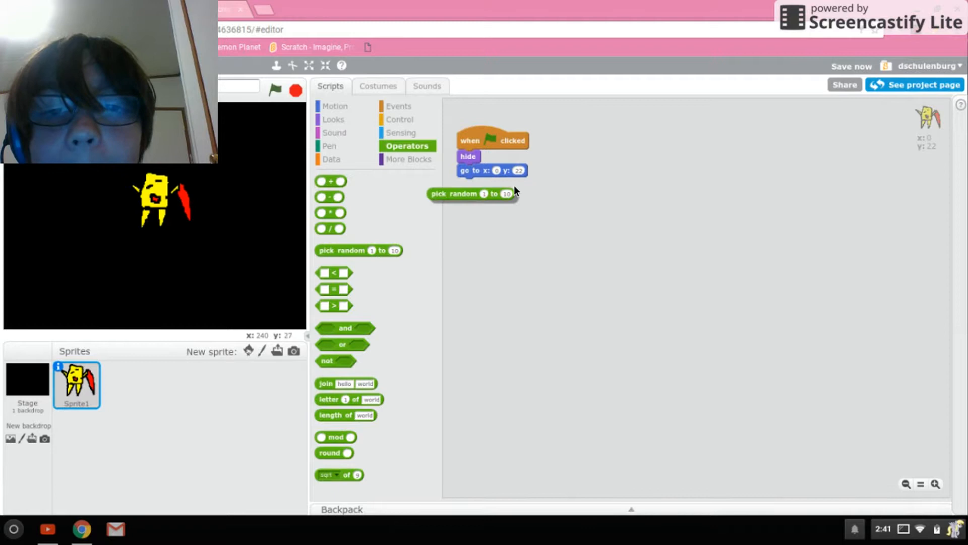
Step: Make the x and y positions 'pick random' values (240/-240 and 180/-180)
drag(472, 194, 500, 171)
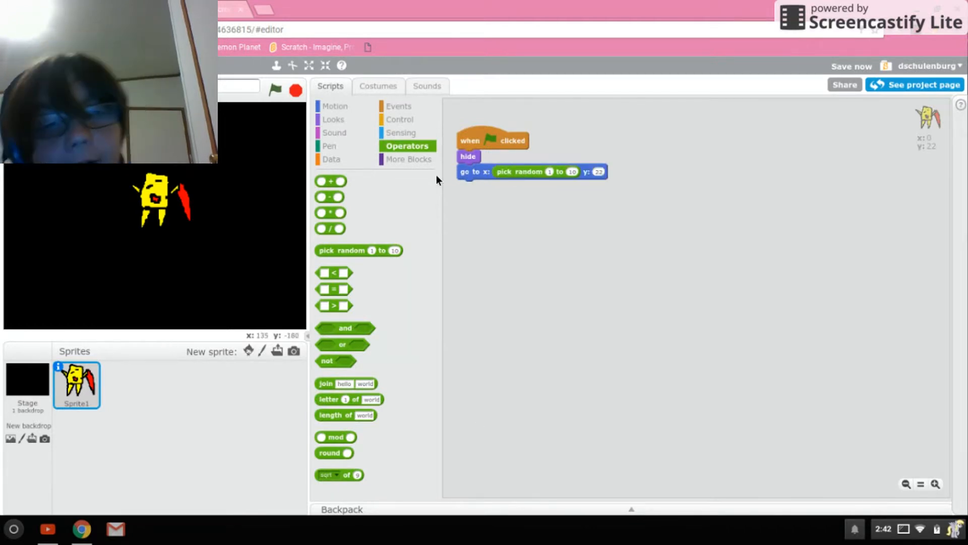
mouse_move(312, 339)
text(240)
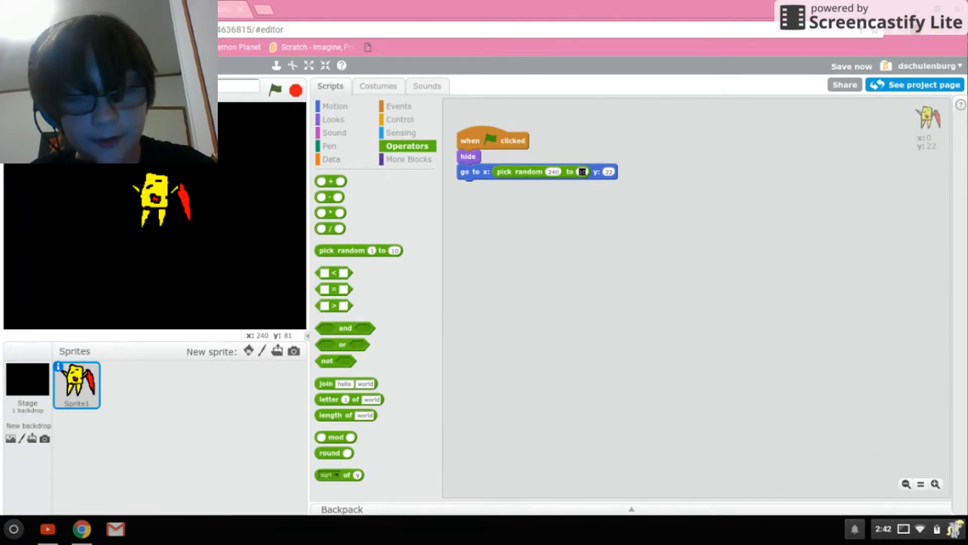
text(-26)
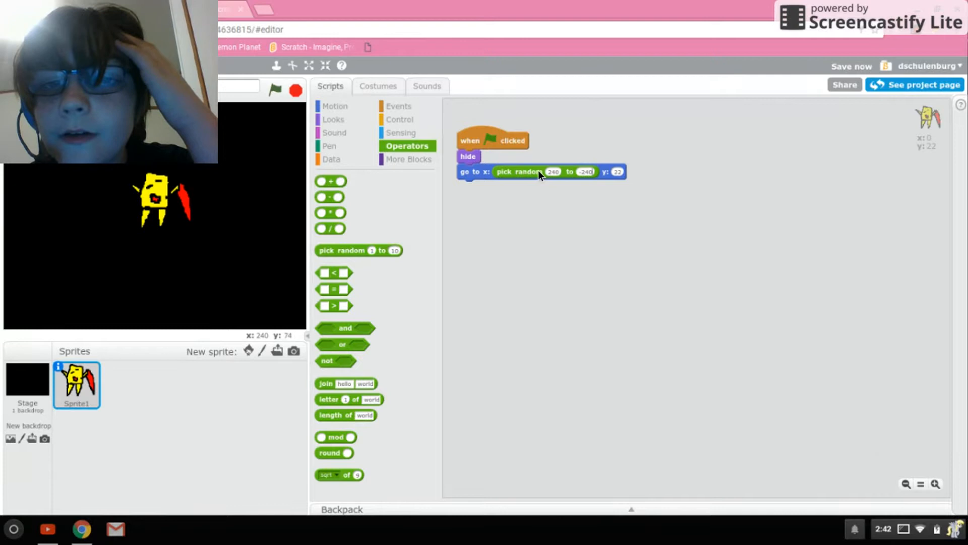
drag(358, 250, 658, 171)
text(-180)
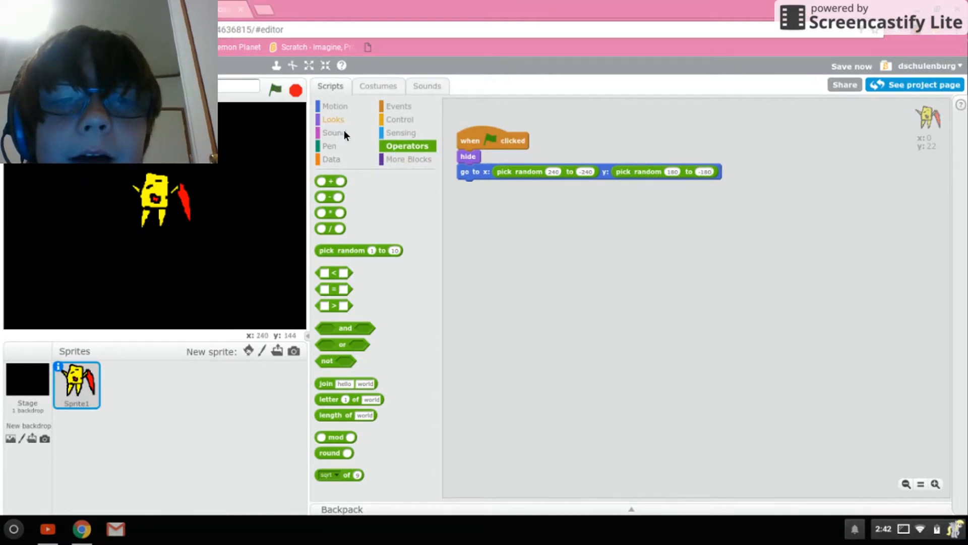
Step: Add a 'set effect to' block set to ghost and a 'show' block to the script
click(334, 119)
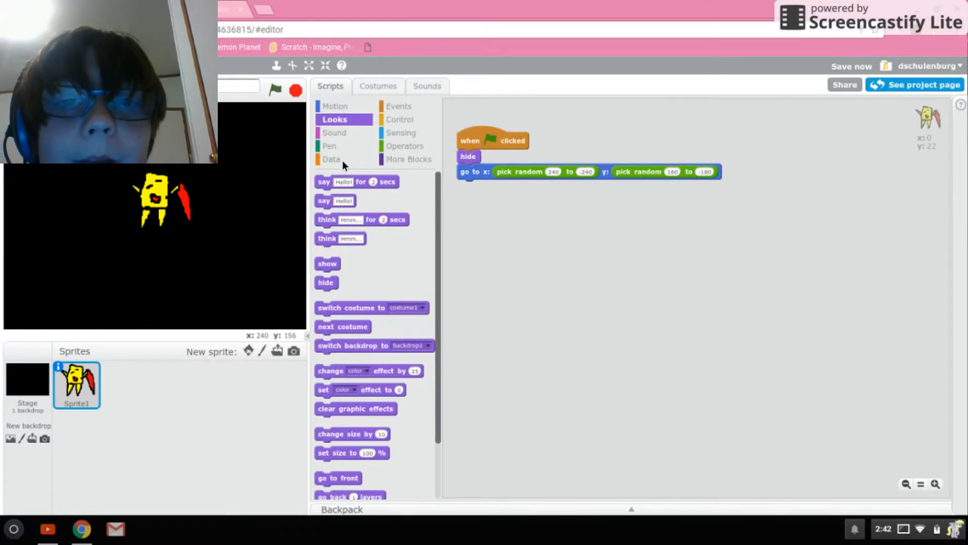
scroll(down, 3)
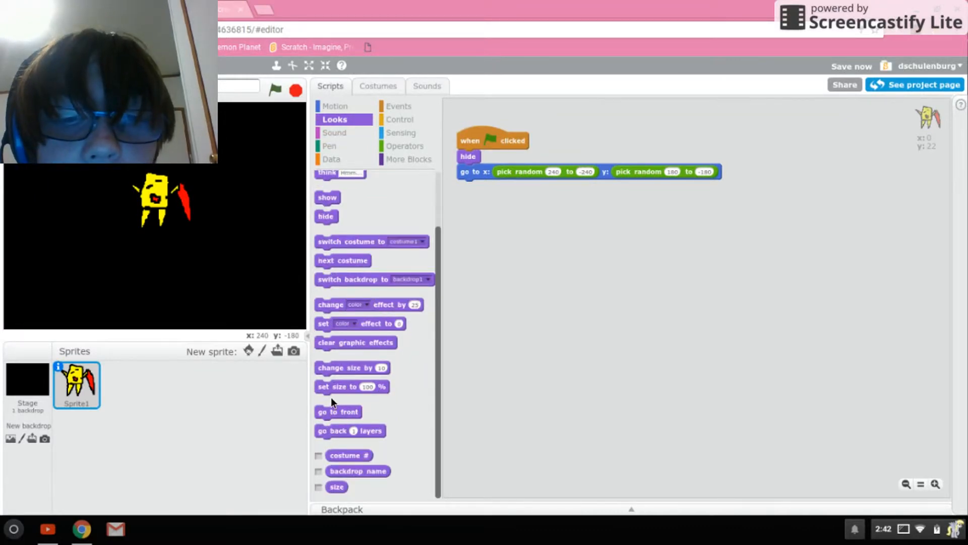
mouse_move(352, 387)
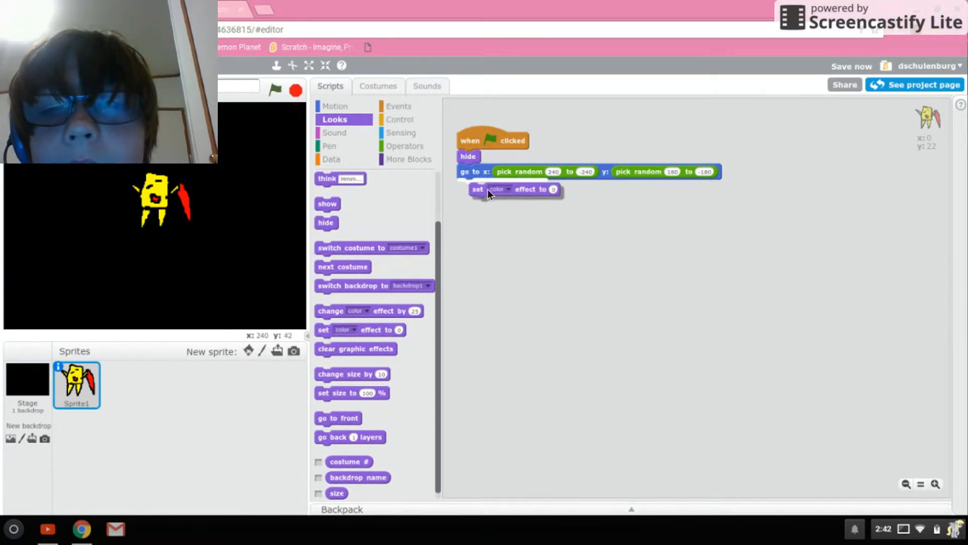
click(494, 189)
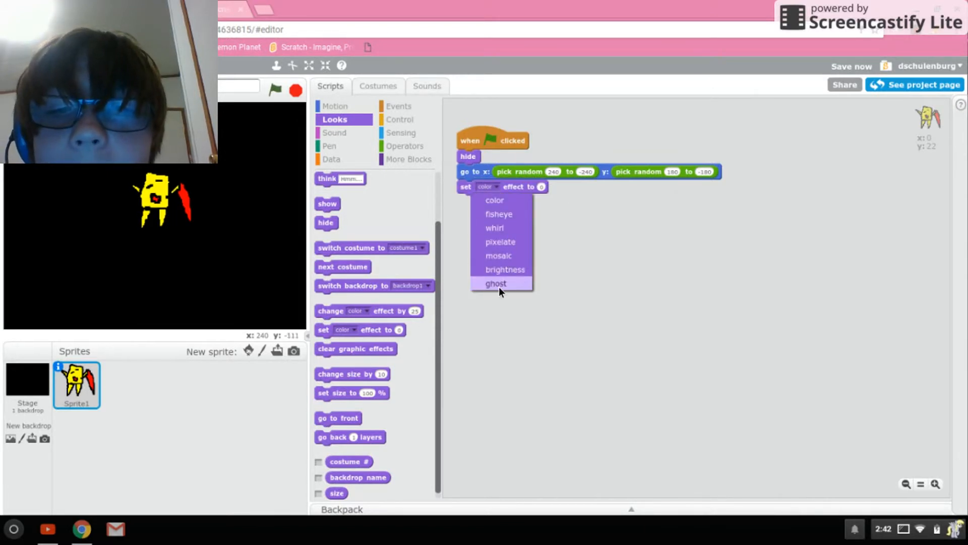
click(495, 284)
text(40)
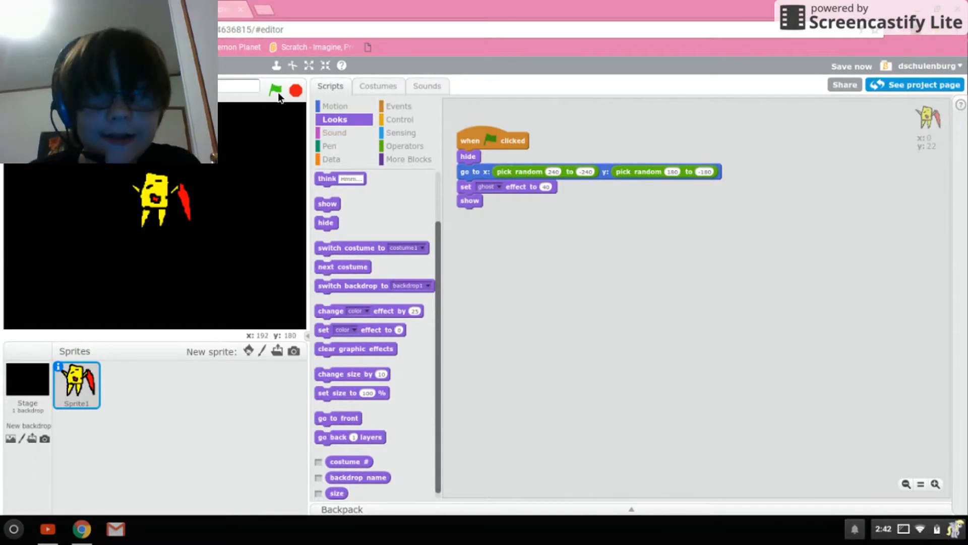
Step: Run the project so the faded Sprite1 lands at a random spot
click(274, 91)
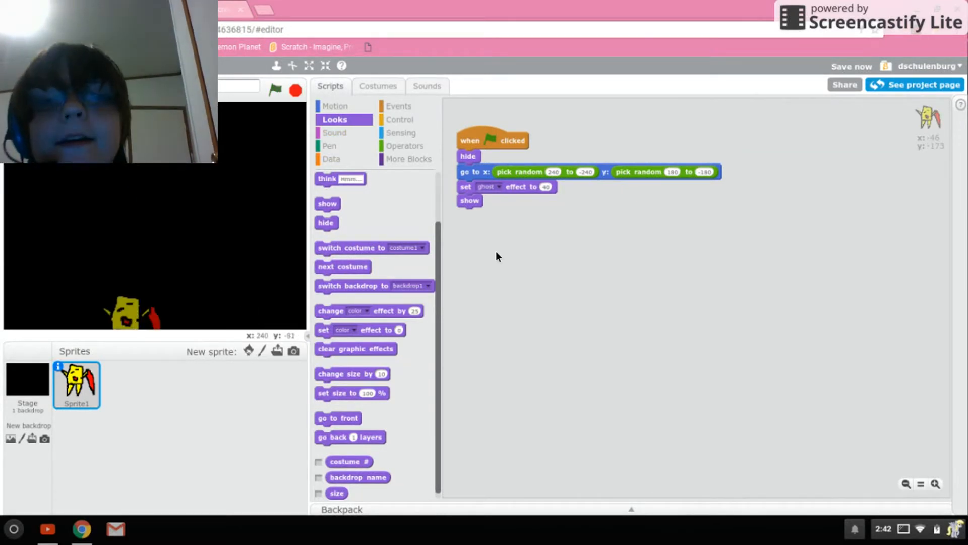
click(400, 119)
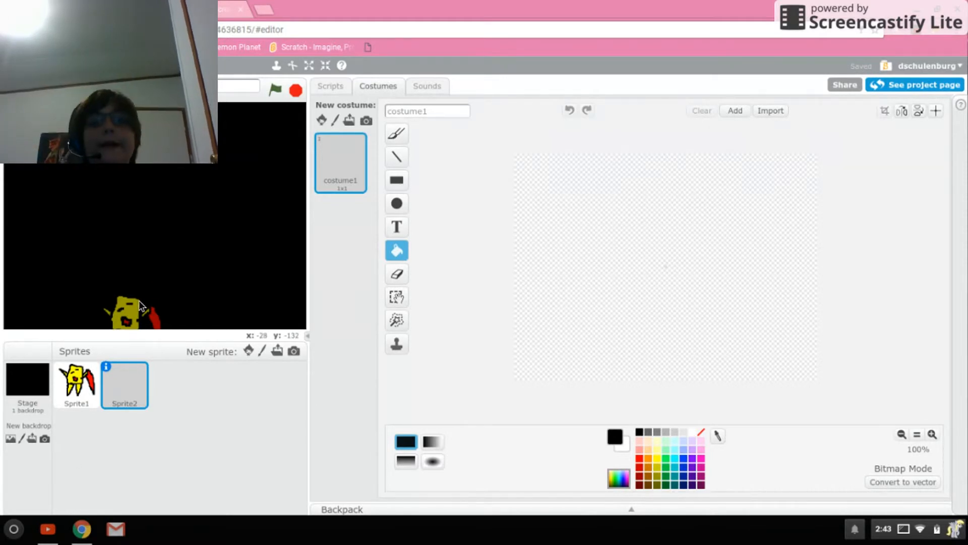
mouse_move(397, 203)
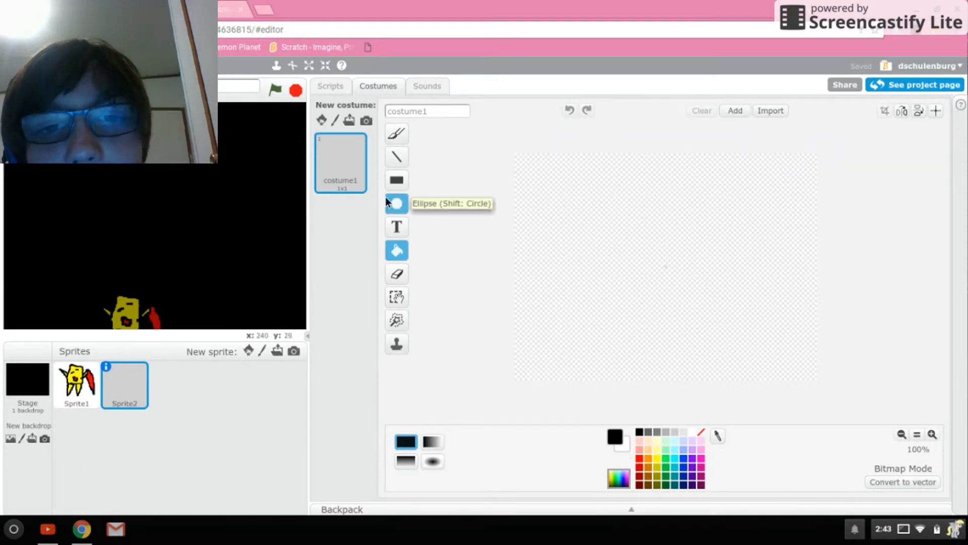
Step: Fill Sprite2's circle costume light grey and return to its scripts
click(396, 203)
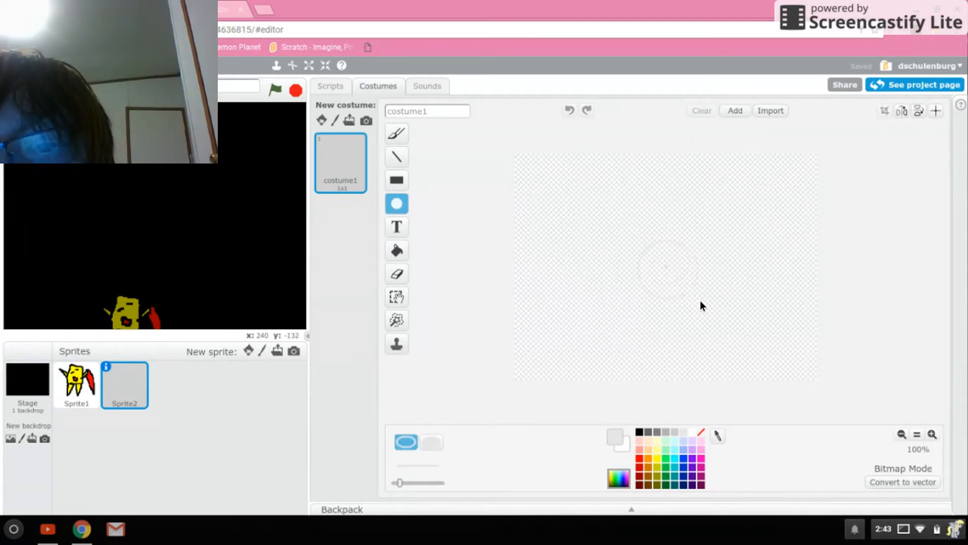
click(396, 250)
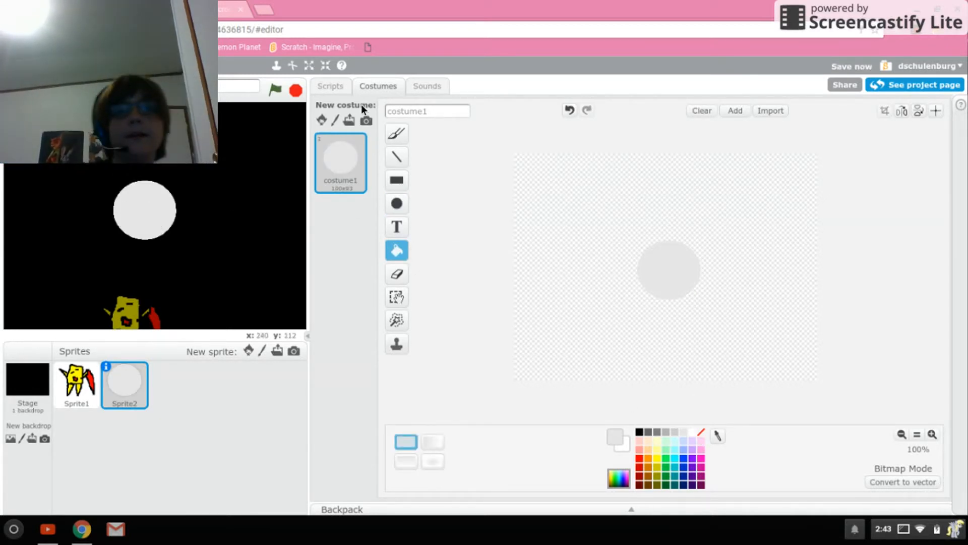
click(331, 86)
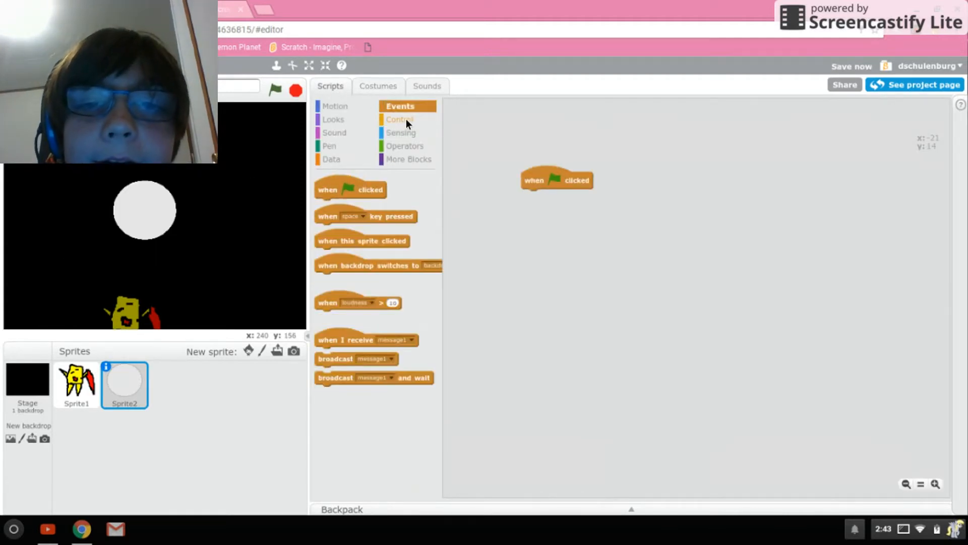
Step: Under 'when flag clicked' add a forever loop with 'go to mouse-pointer'
click(401, 119)
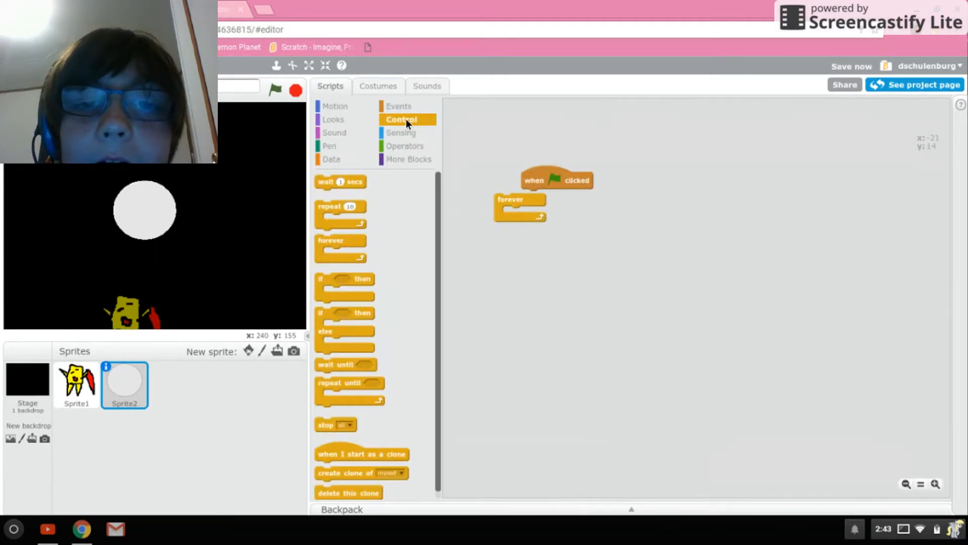
click(337, 106)
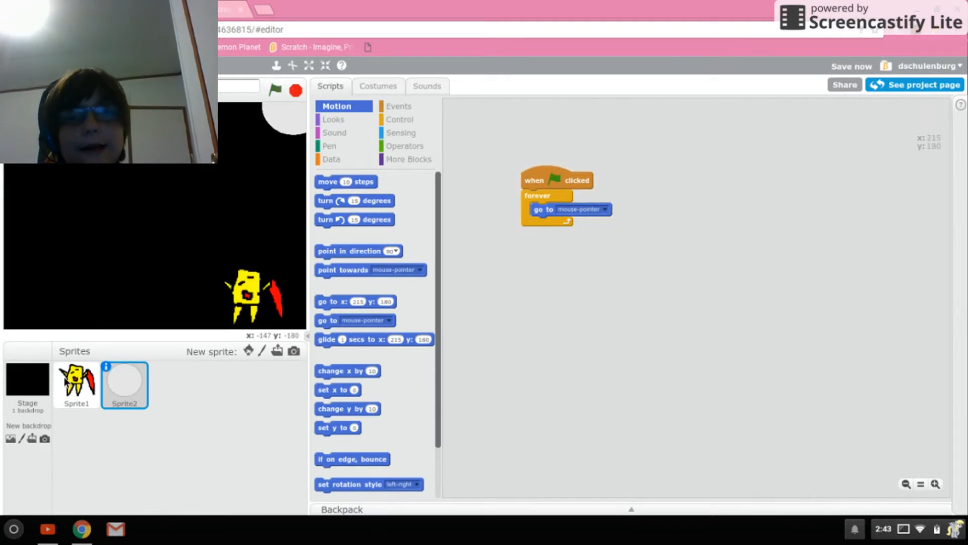
Step: Copy Sprite1's set ghost effect and show blocks onto Sprite2 and attach them
click(77, 384)
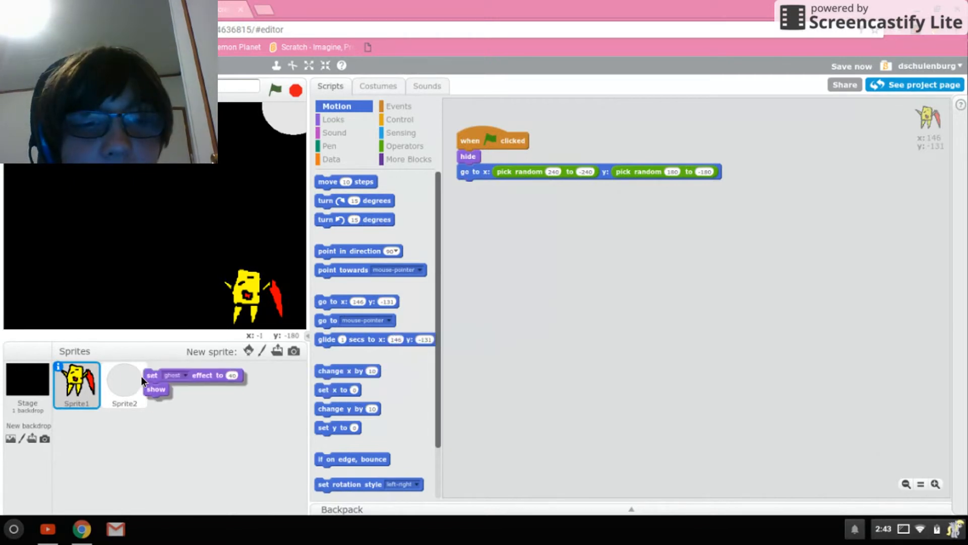
click(124, 383)
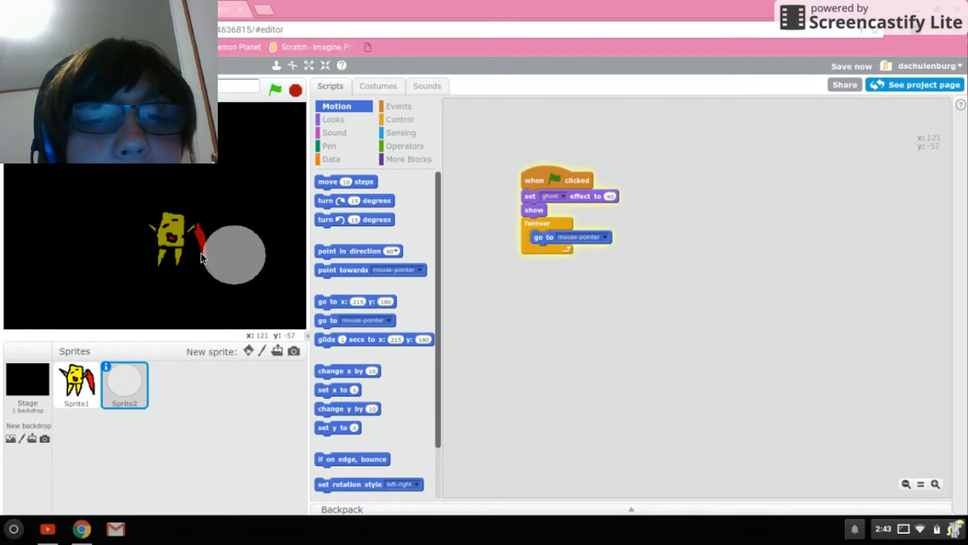
drag(235, 253, 131, 318)
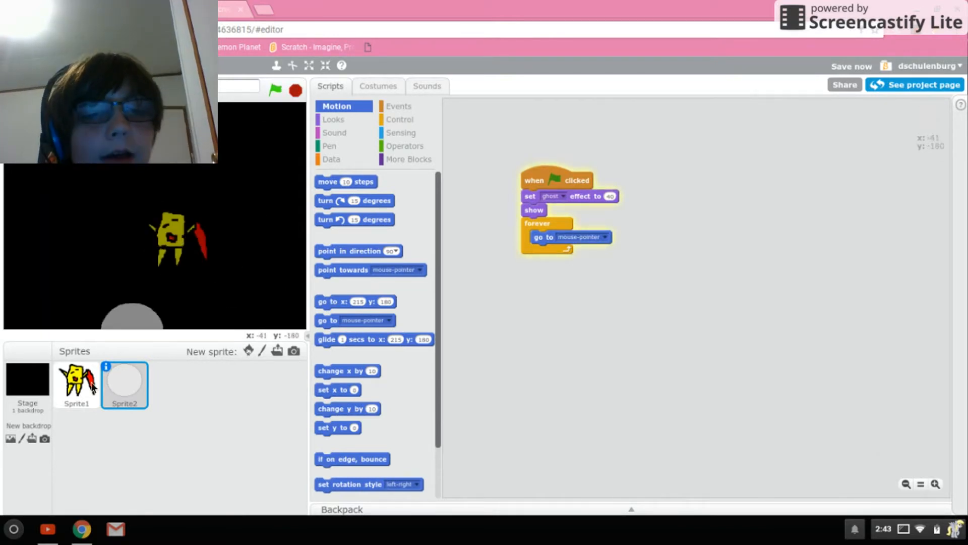
Step: Switch Sprite1's starting effect from ghost 40 to brightness -40
click(76, 384)
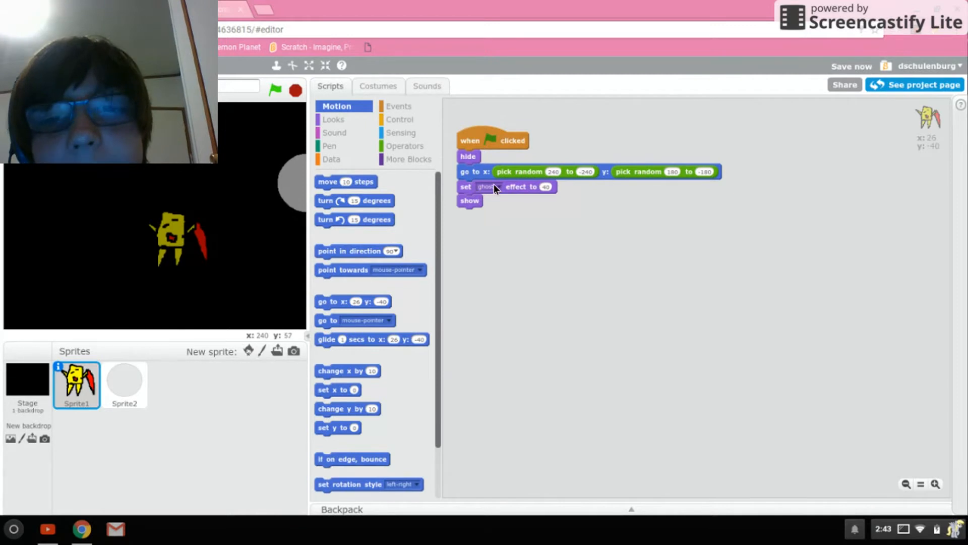
click(488, 186)
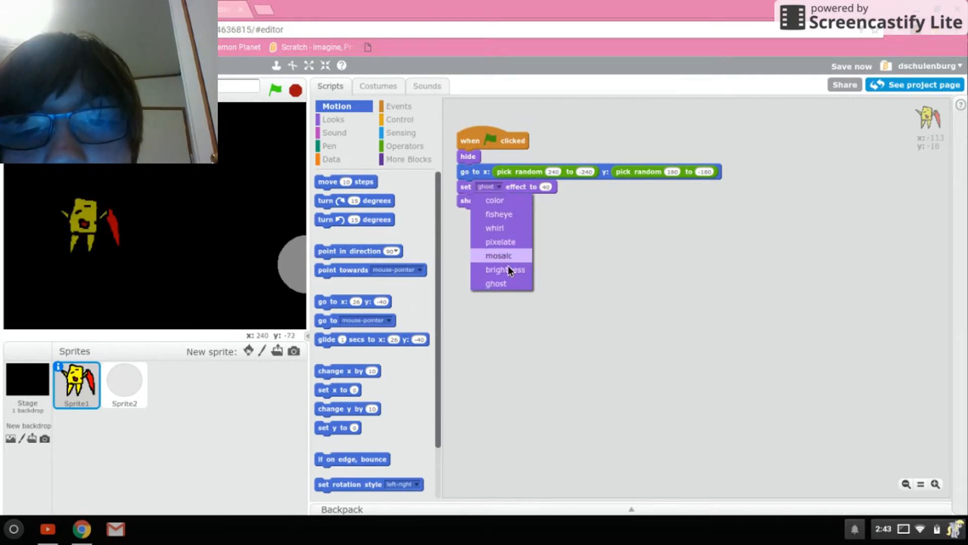
click(504, 269)
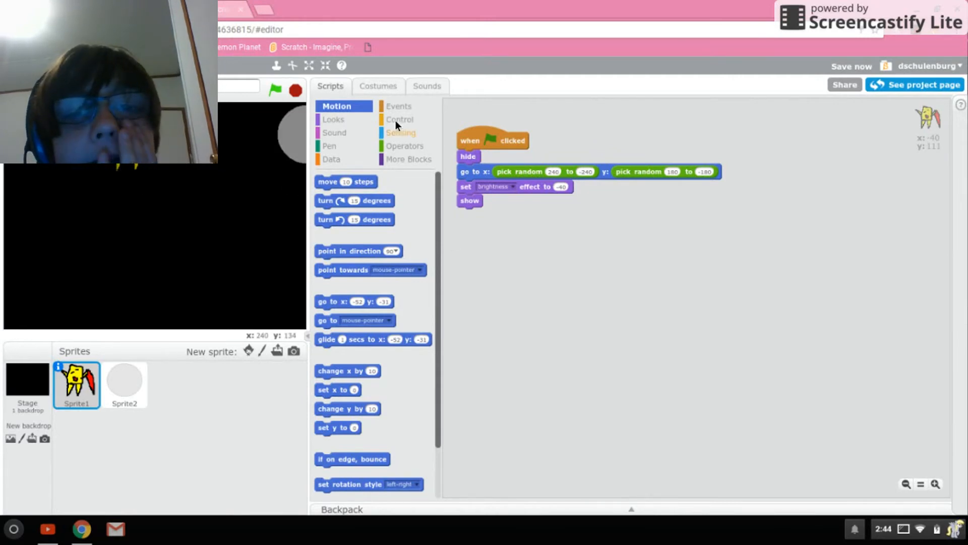
Step: Add a forever loop with an if checking 'touching Sprite2?'
click(401, 119)
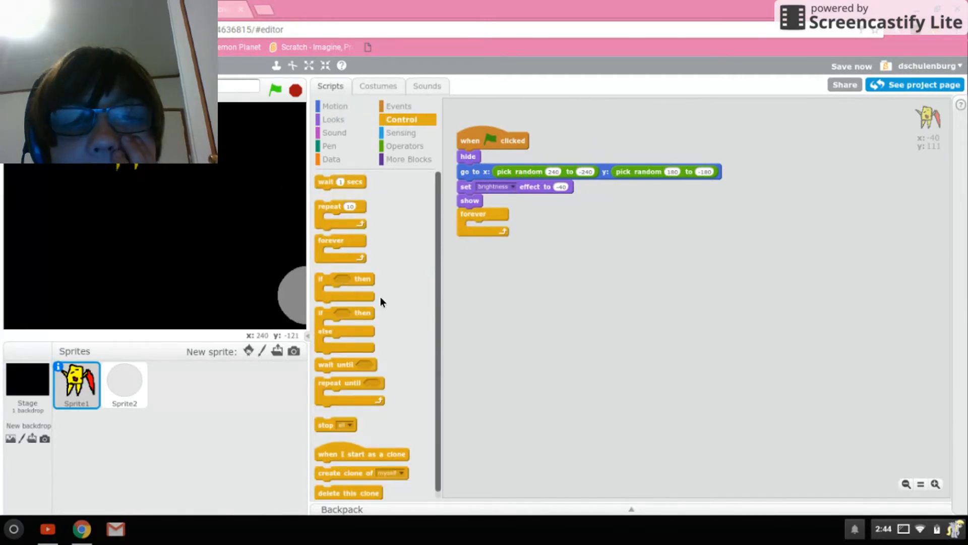
drag(344, 279, 492, 232)
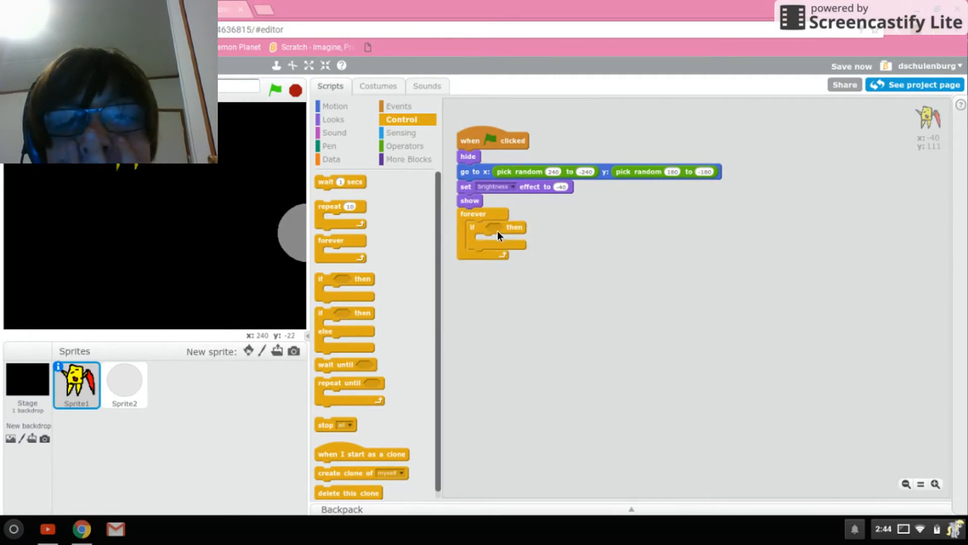
mouse_move(465, 292)
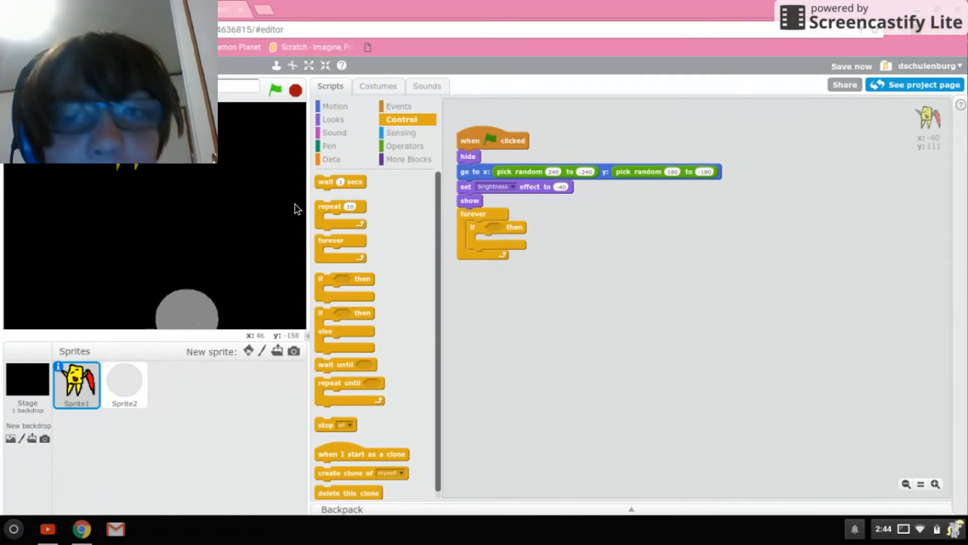
click(333, 119)
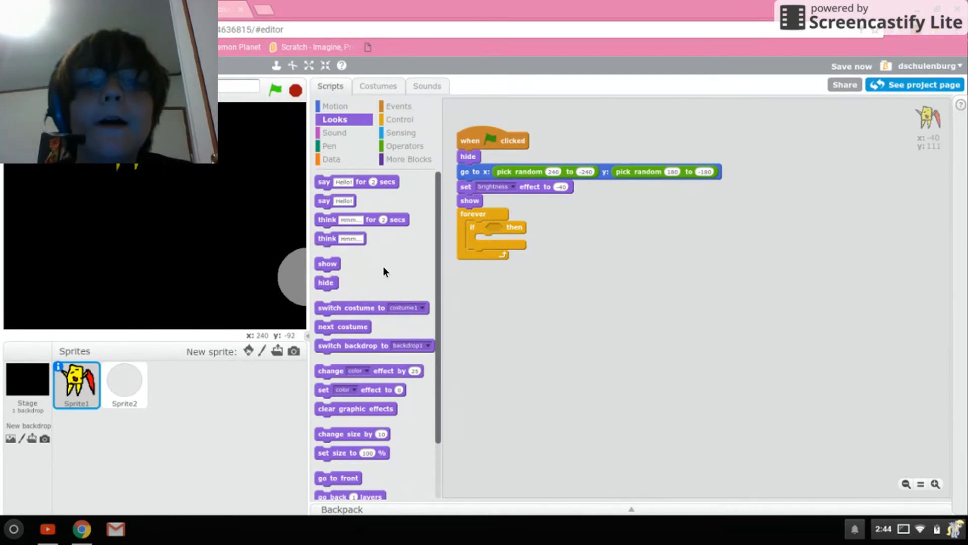
click(402, 132)
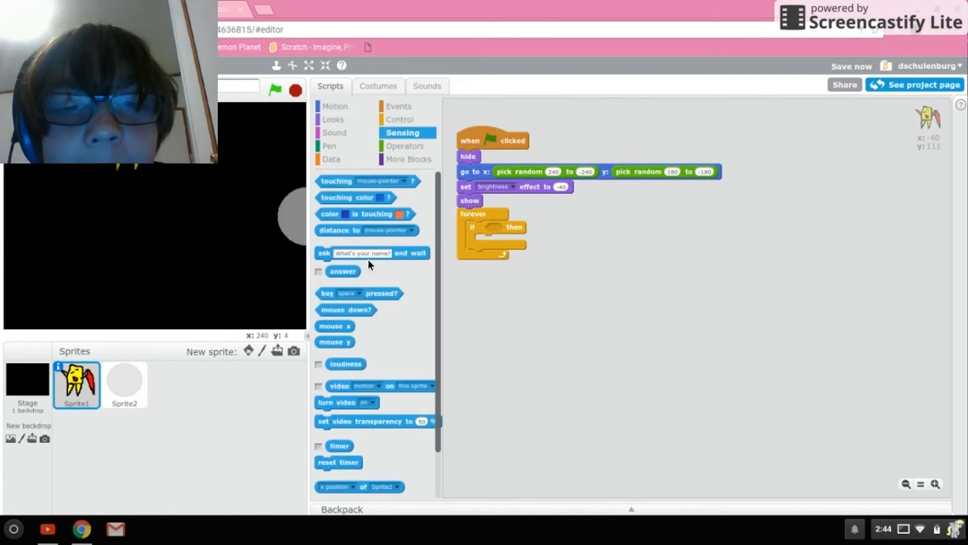
drag(337, 181, 521, 229)
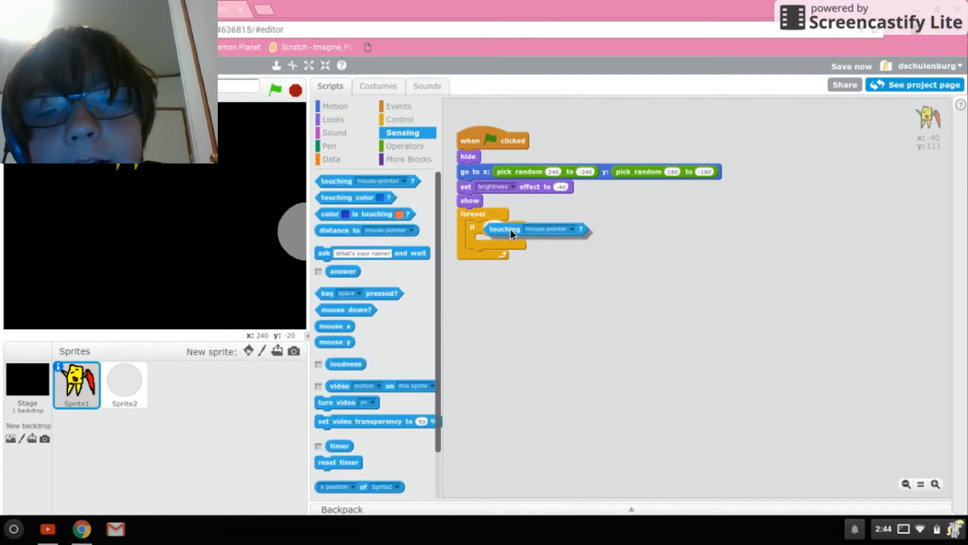
click(571, 229)
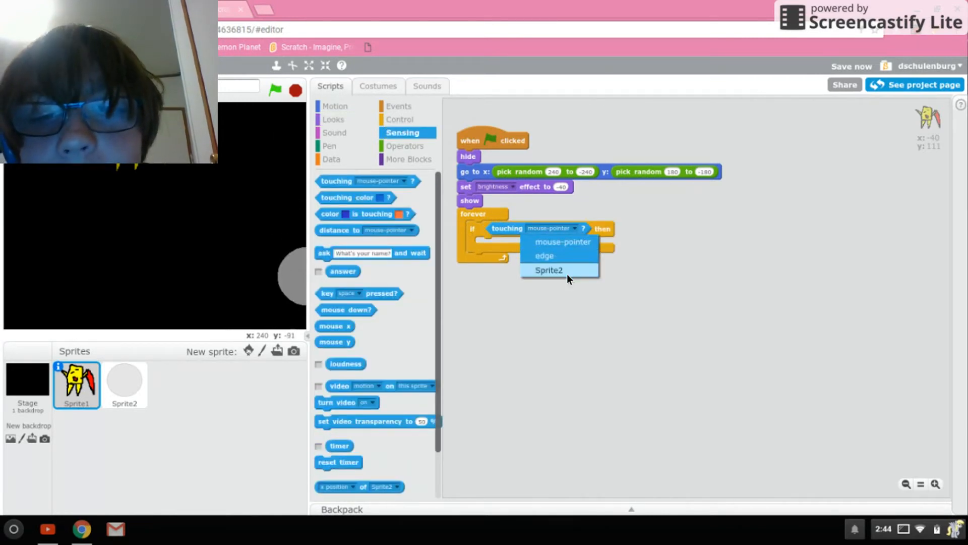
click(549, 270)
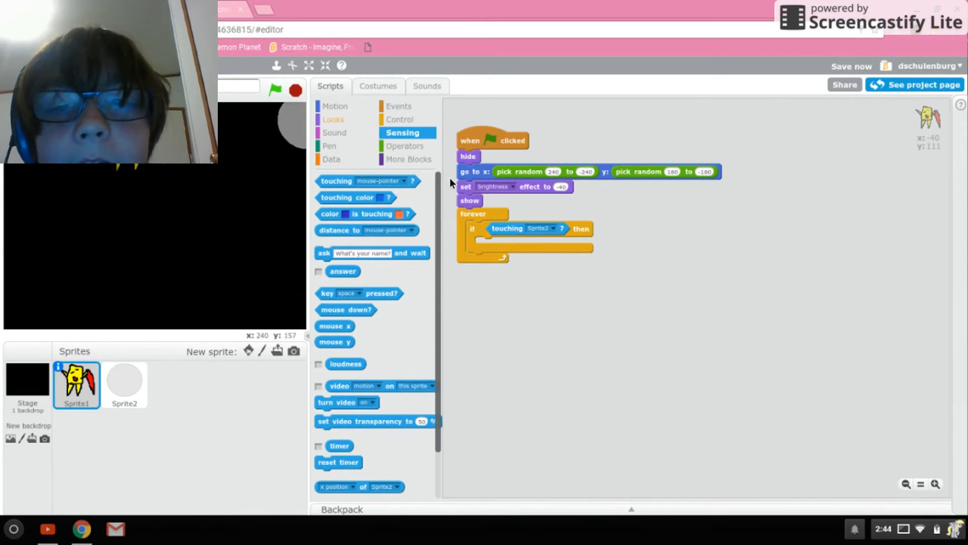
Step: Inside the check, change the brightness effect by 40
click(333, 119)
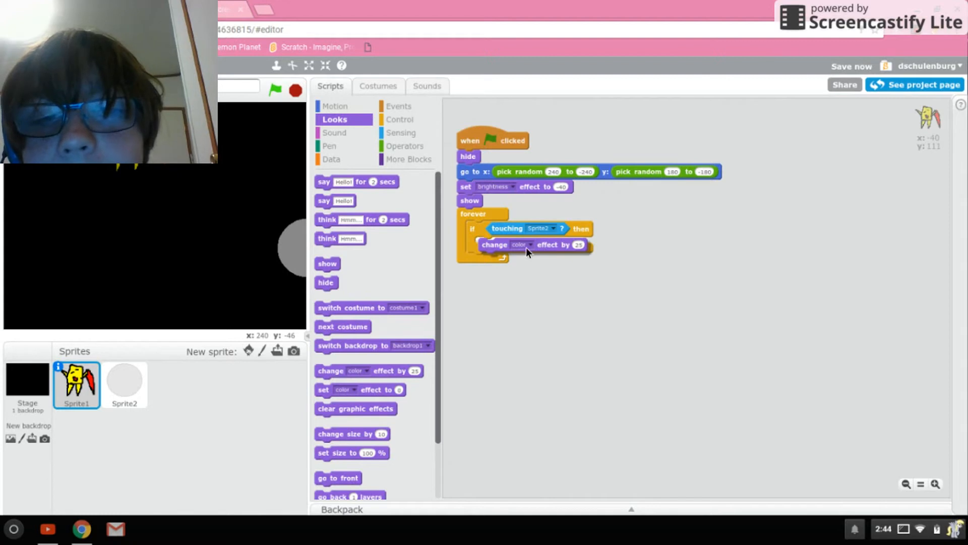
click(520, 244)
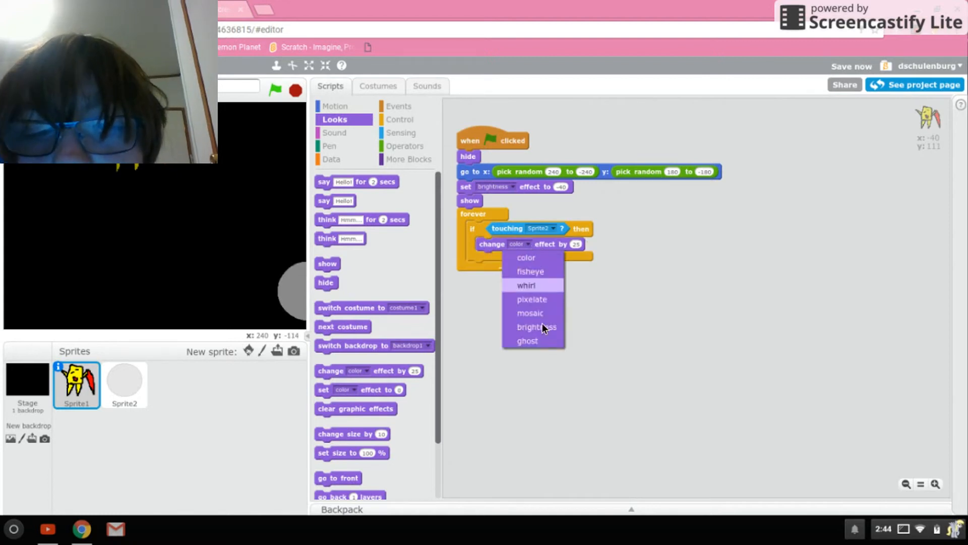
click(535, 326)
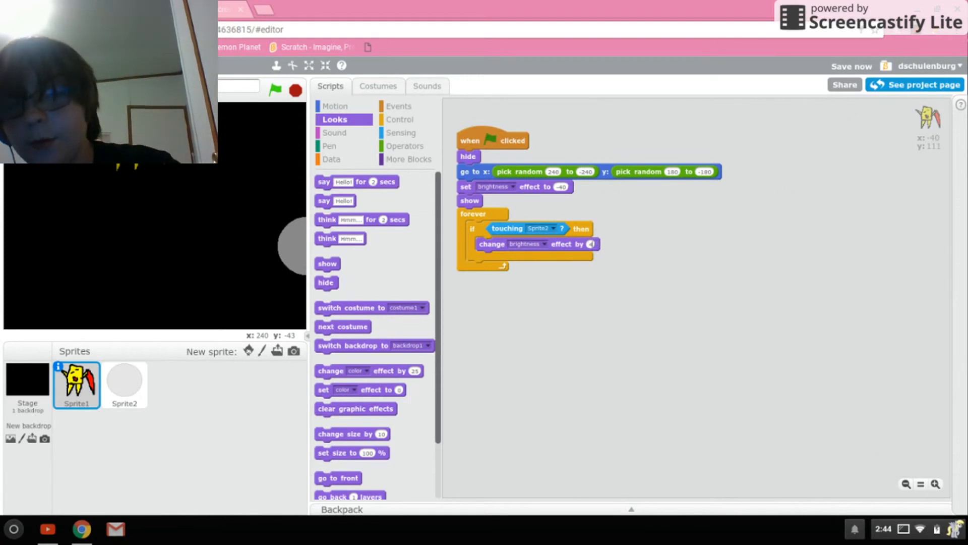
click(402, 119)
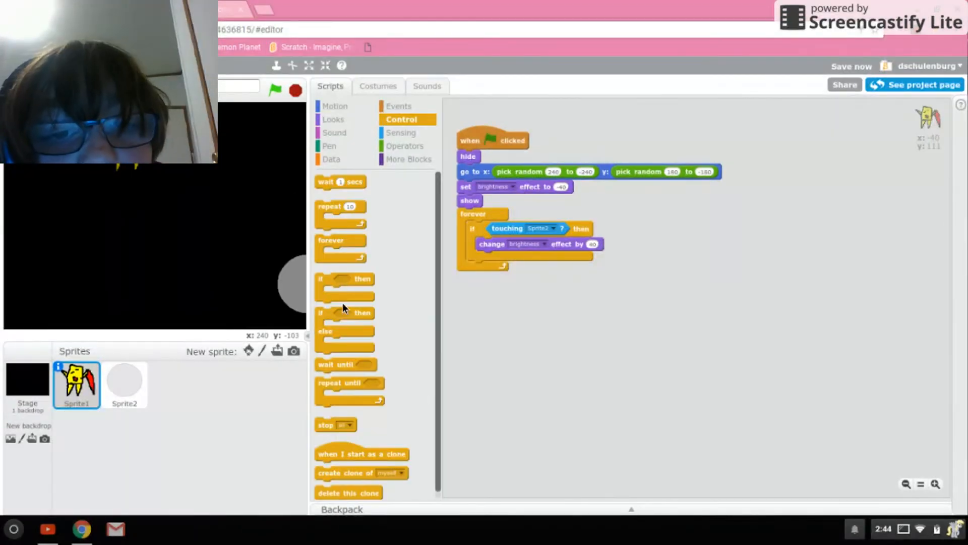
Step: Swap the if for an if-else and keep brightness -40 set after show
drag(506, 228, 568, 326)
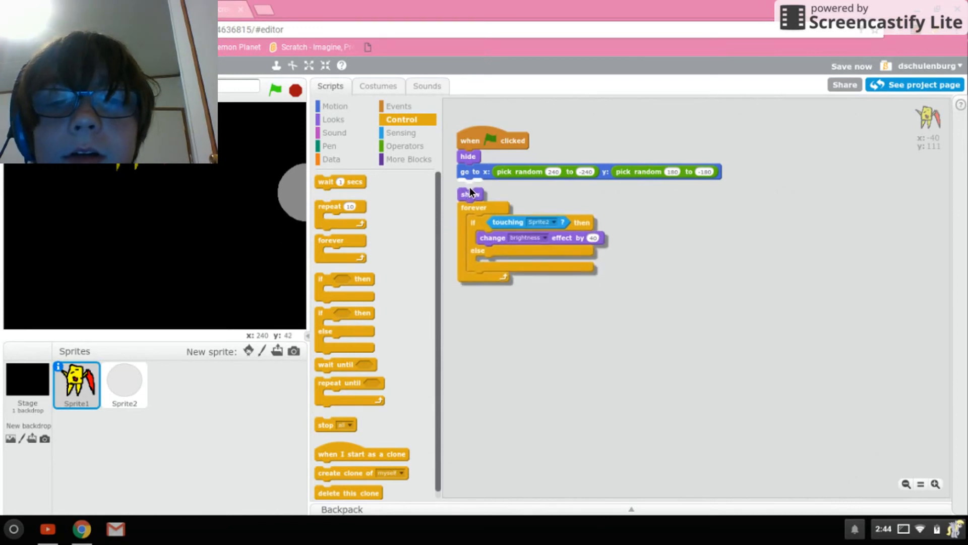
click(334, 119)
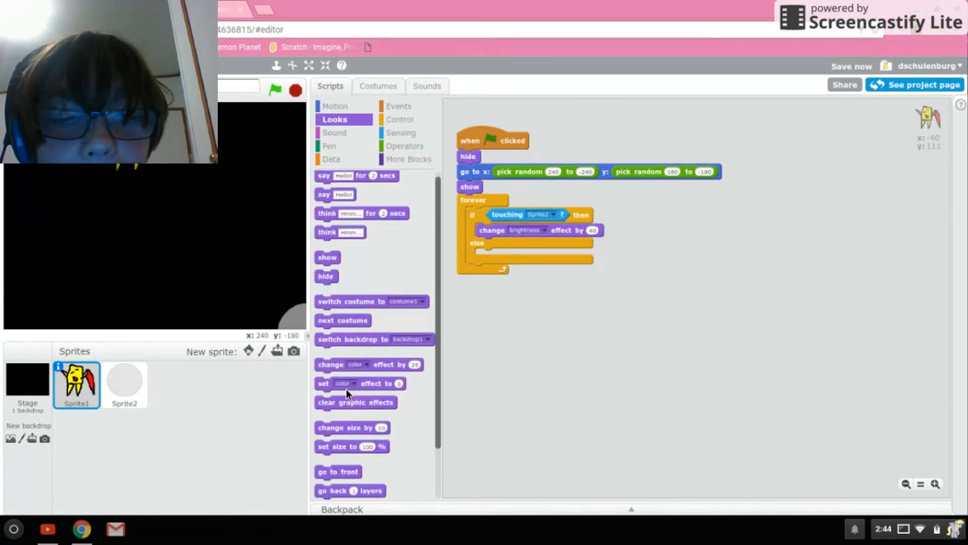
scroll(down, 3)
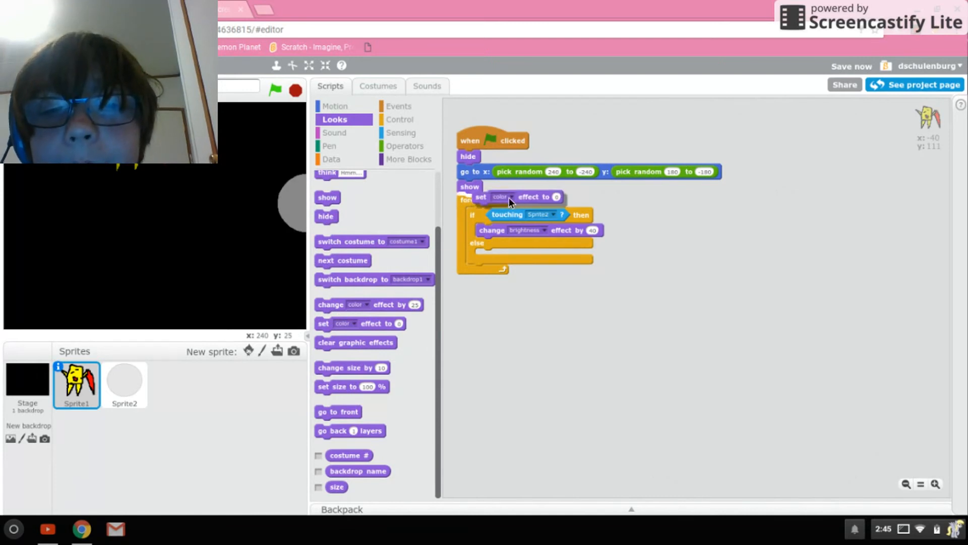
click(500, 197)
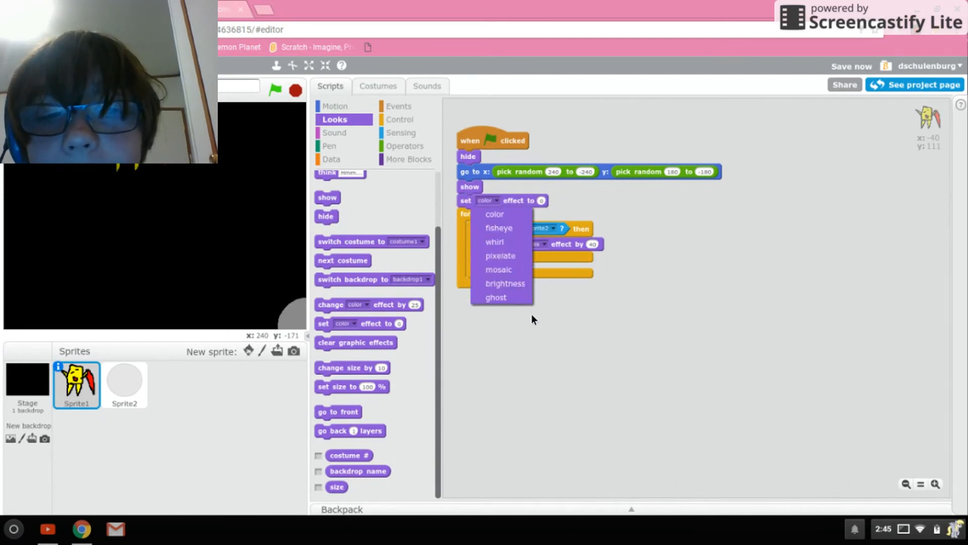
click(504, 282)
text(-40)
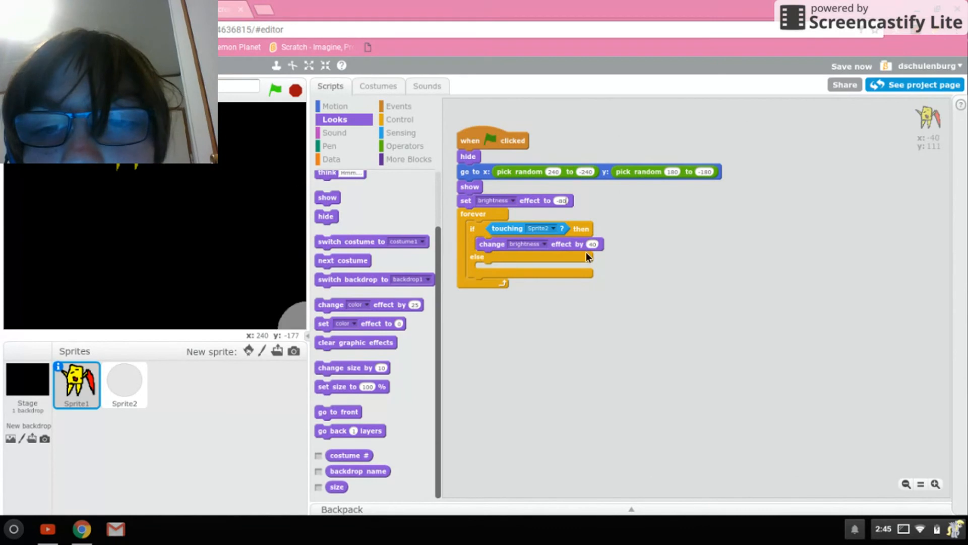
mouse_move(358, 447)
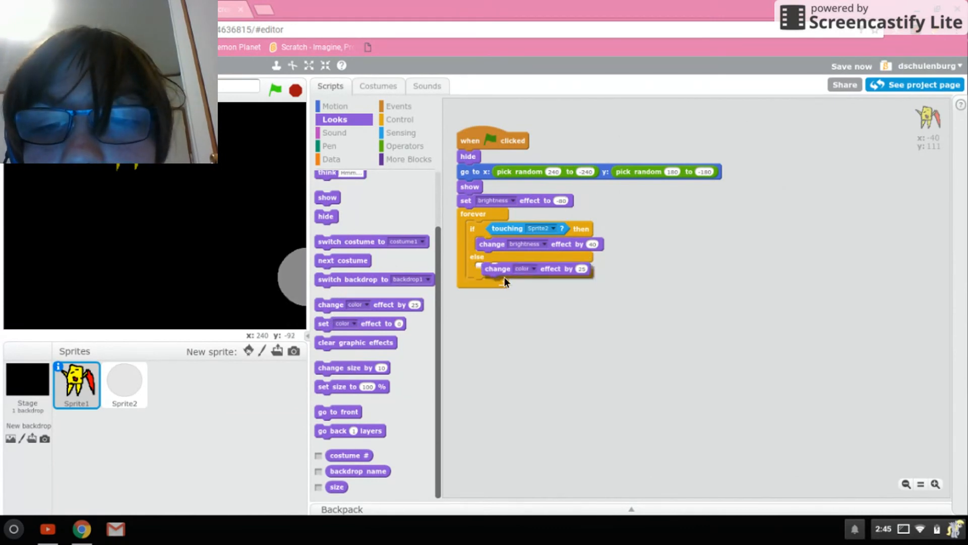
click(524, 268)
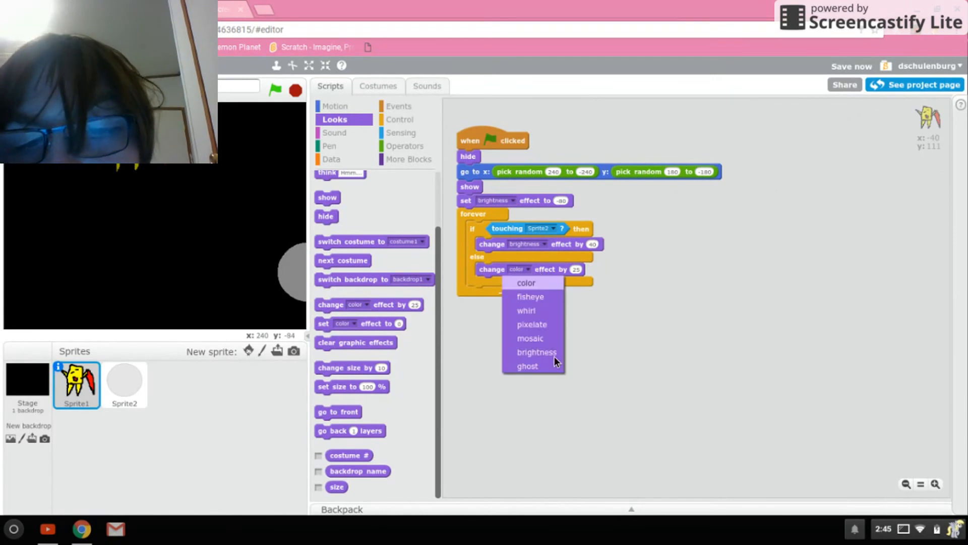
click(536, 352)
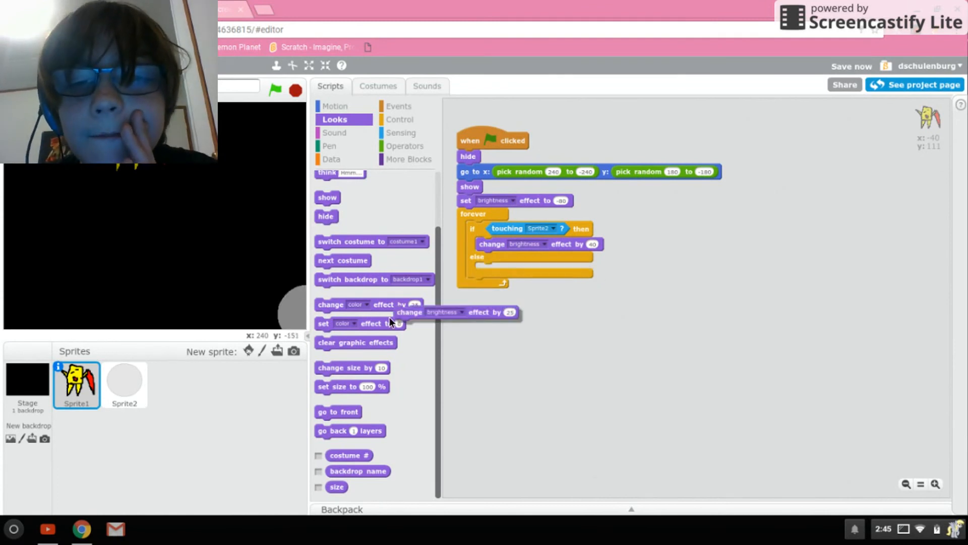
right_click(489, 199)
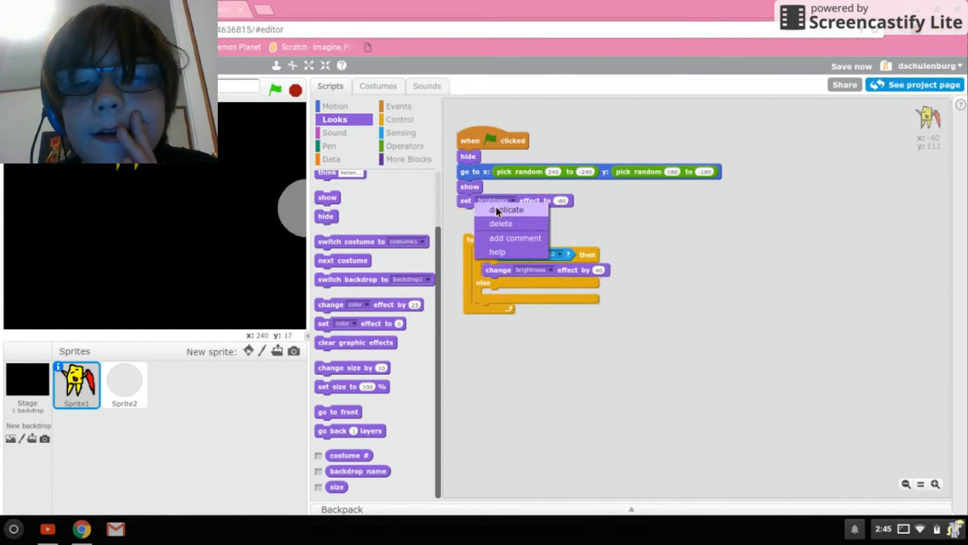